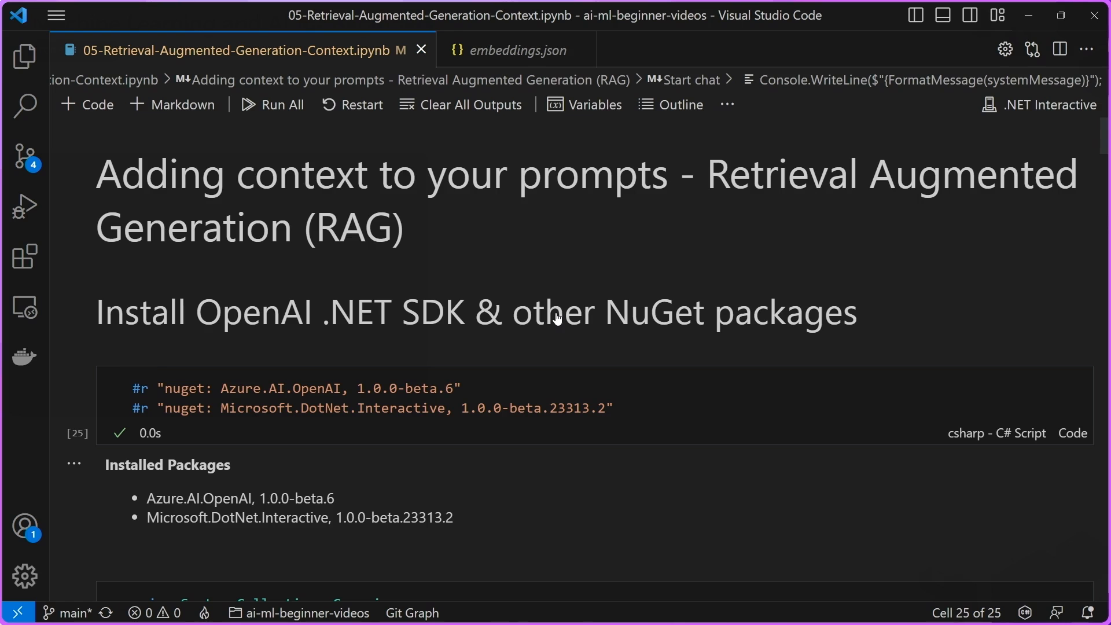
{"action": "mouse_move", "coordinate": [338, 325]}
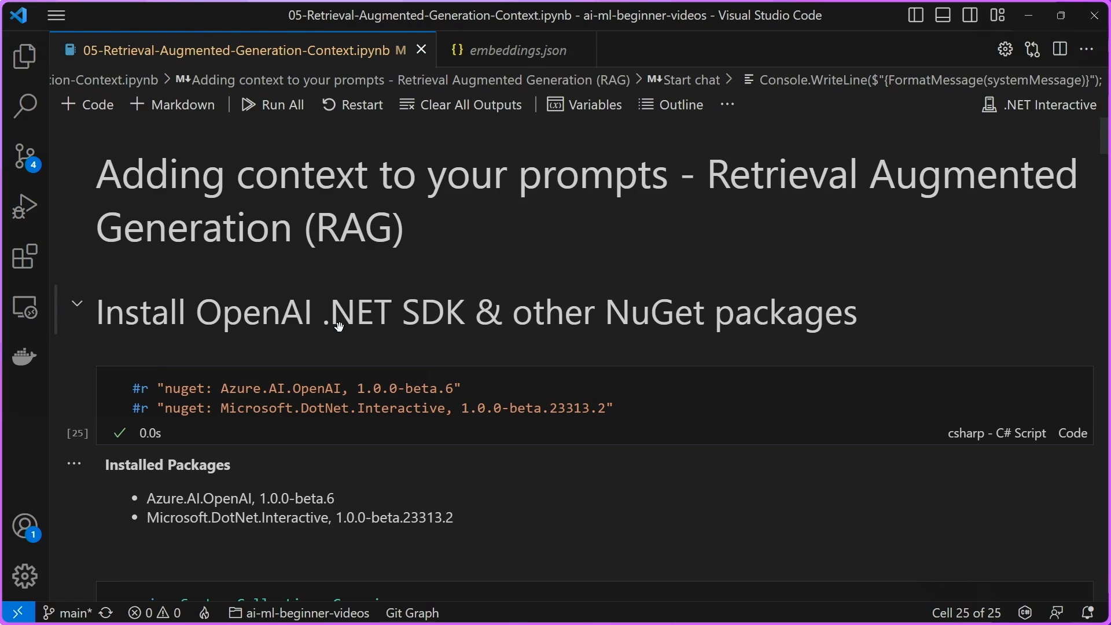
{"action": "mouse_move", "coordinate": [260, 335]}
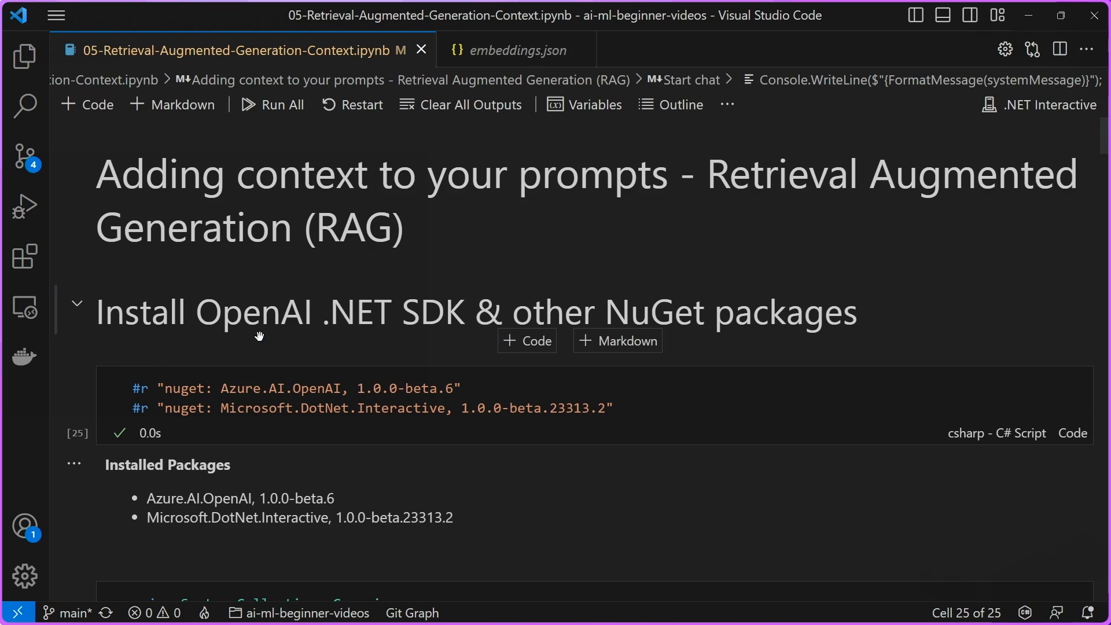
{"action": "mouse_move", "coordinate": [281, 346]}
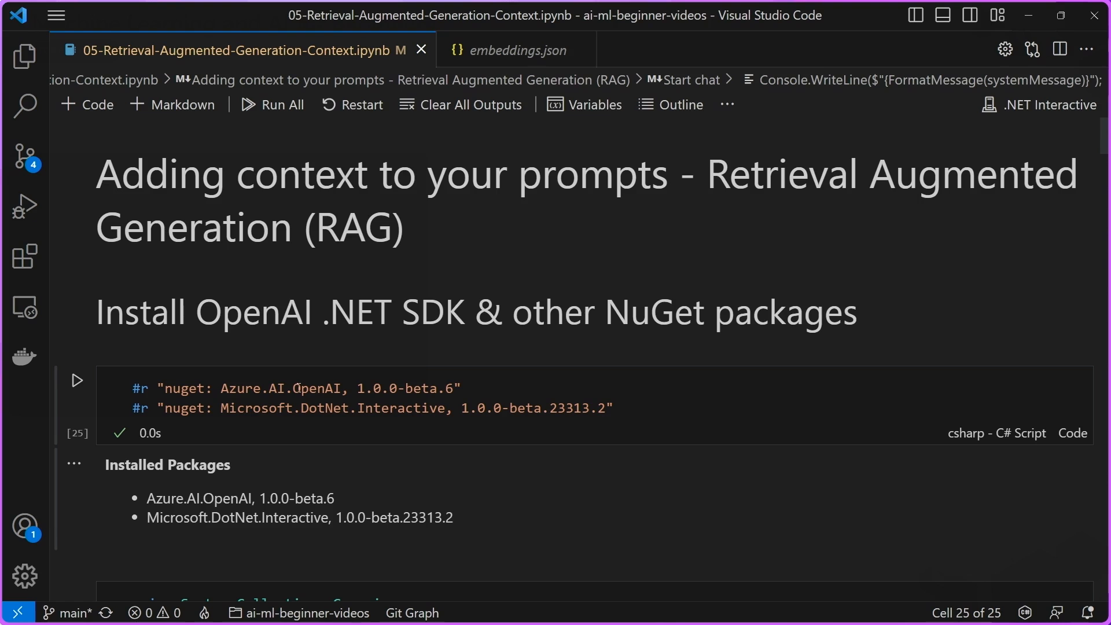
Step: Scroll past the package install, using directives and credentials cells to the Configure OpenAI client cell
{"action": "scroll", "scroll_direction": "down", "scroll_amount": 3}
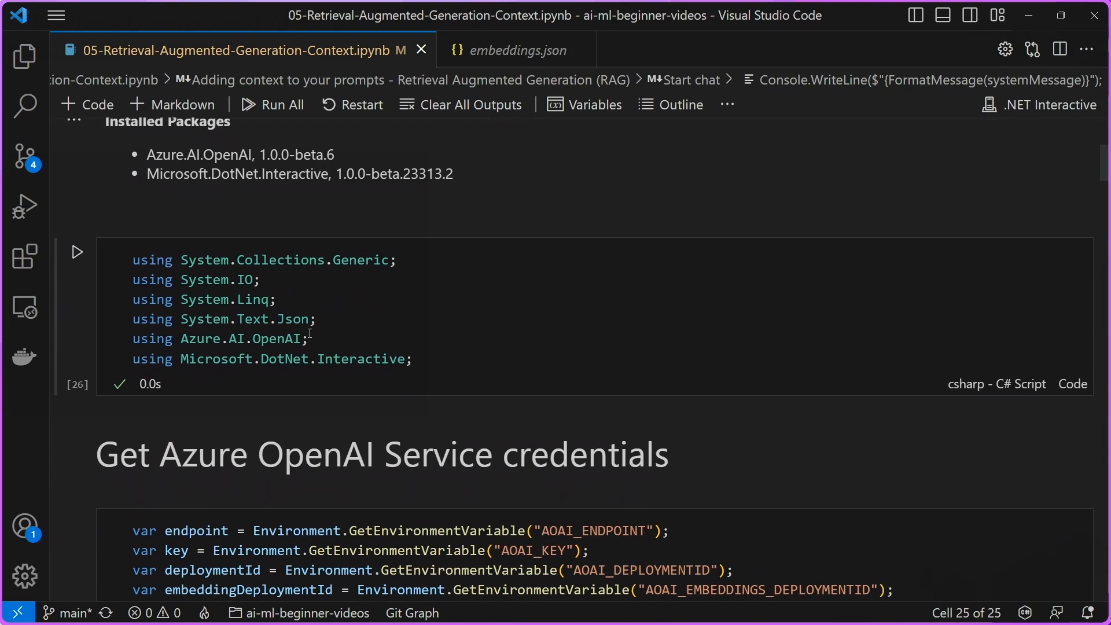
{"action": "scroll", "scroll_direction": "down", "scroll_amount": 3}
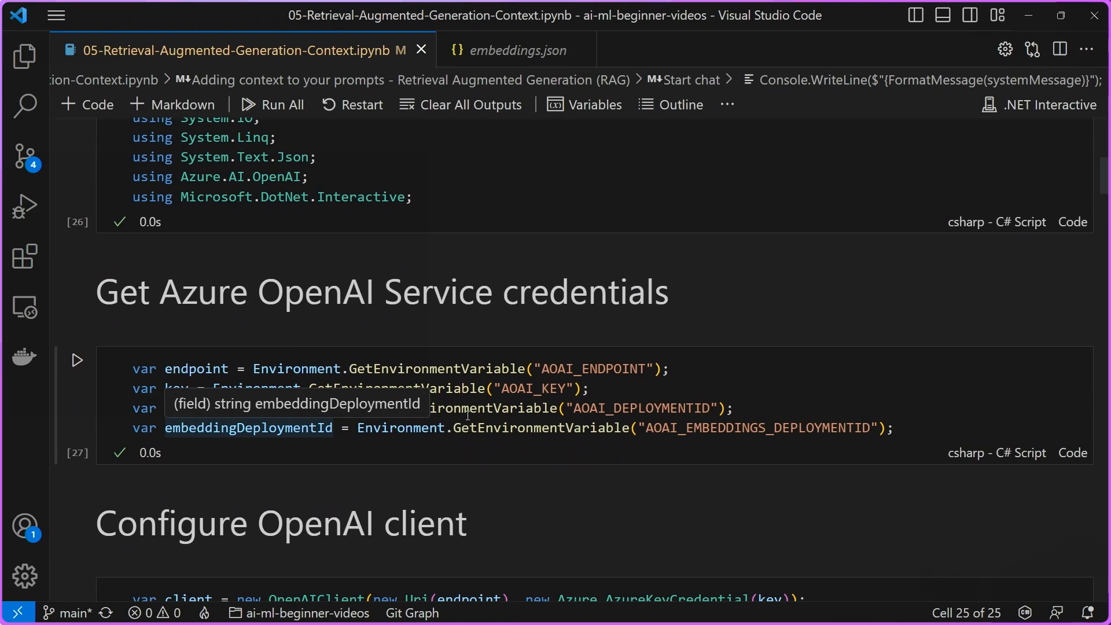
{"action": "scroll", "scroll_direction": "down", "scroll_amount": 3}
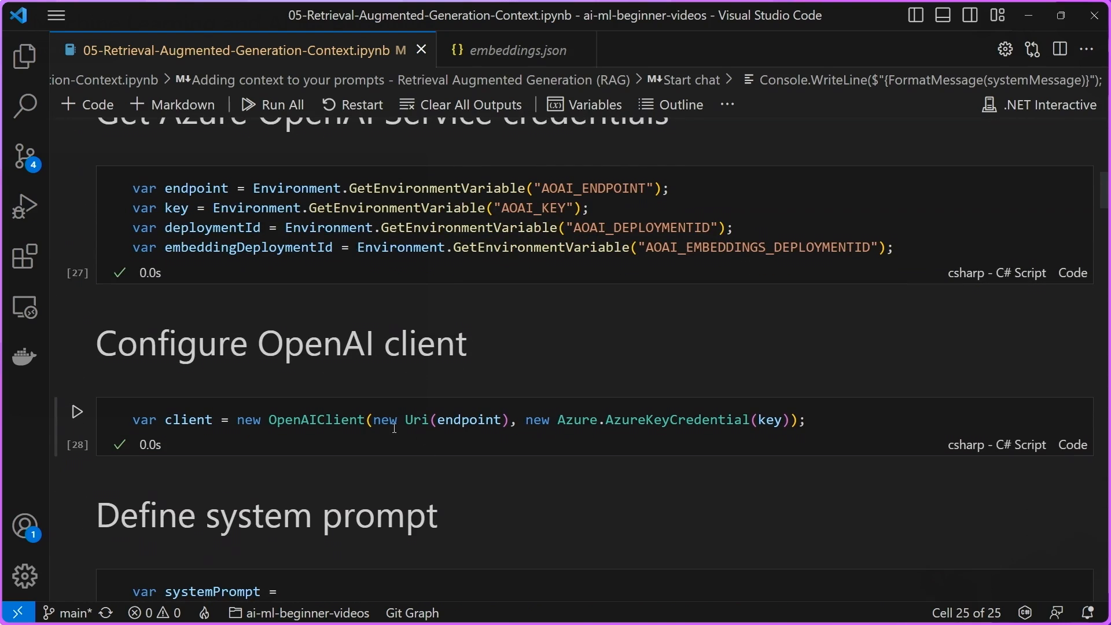
{"action": "scroll", "scroll_direction": "down", "scroll_amount": 3}
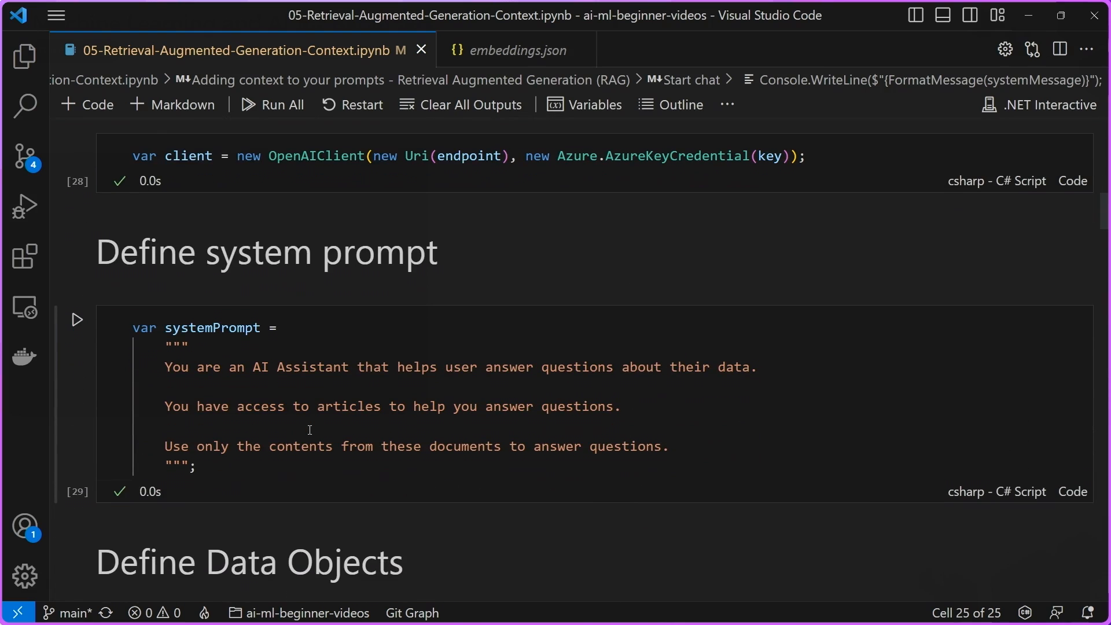
{"action": "mouse_move", "coordinate": [199, 372]}
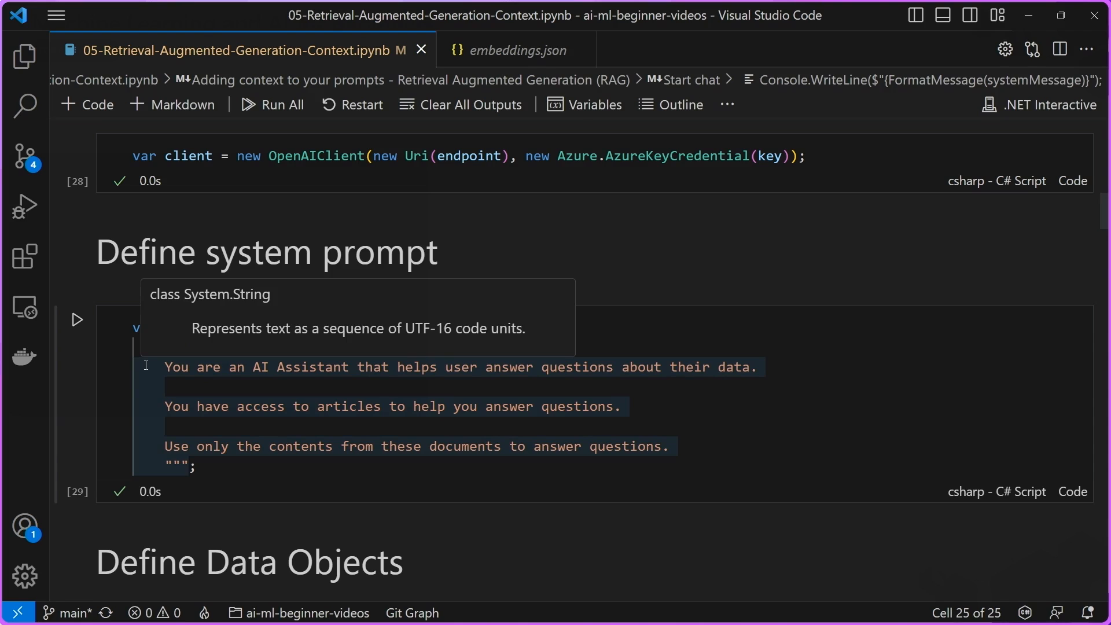
{"action": "mouse_move", "coordinate": [180, 417]}
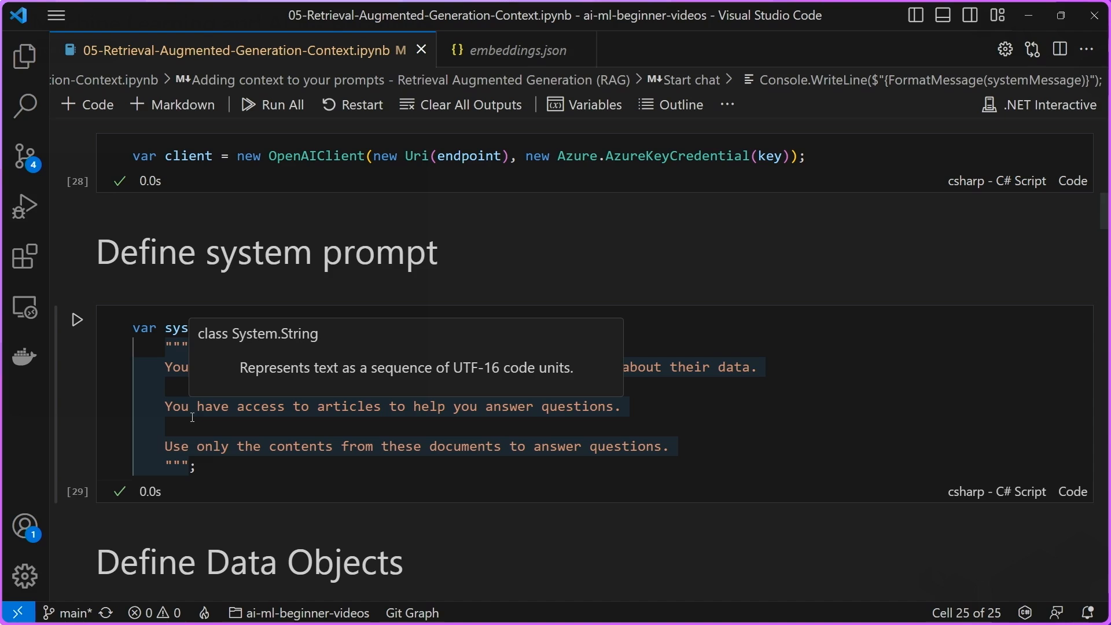
{"action": "mouse_move", "coordinate": [163, 448]}
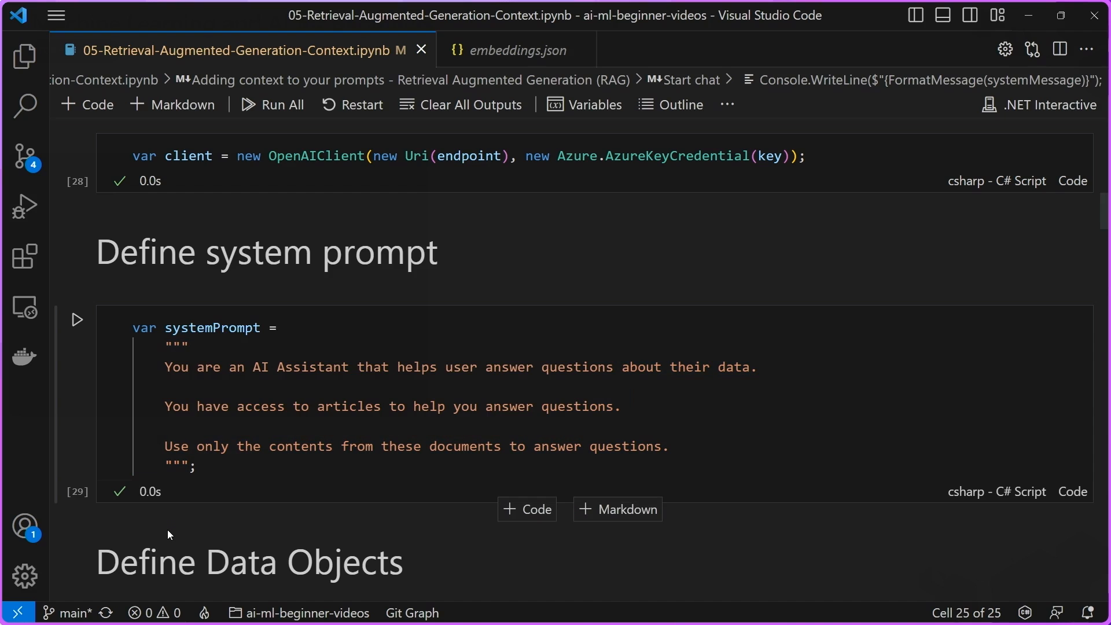
Step: Scroll from the systemPrompt cell down to the Define Data Objects cell
{"action": "scroll", "scroll_direction": "down", "scroll_amount": 3}
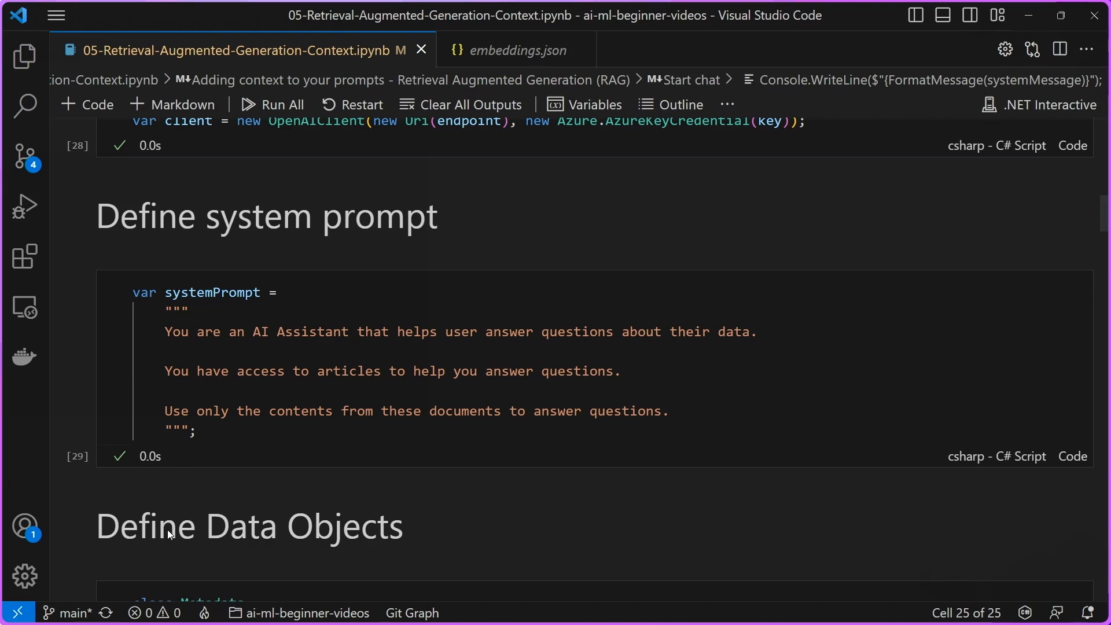
{"action": "scroll", "scroll_direction": "down", "scroll_amount": 3}
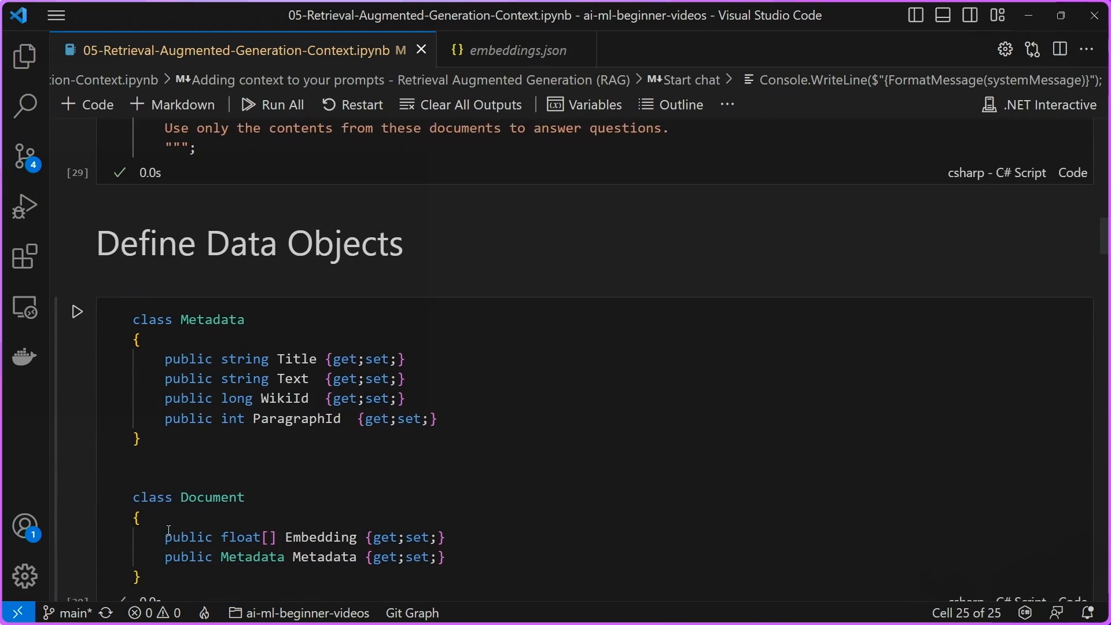
Step: Highlight Document, Metadata and Embedding in the data-object classes, then scroll to Utility Functions
{"action": "scroll", "scroll_direction": "down", "scroll_amount": 3}
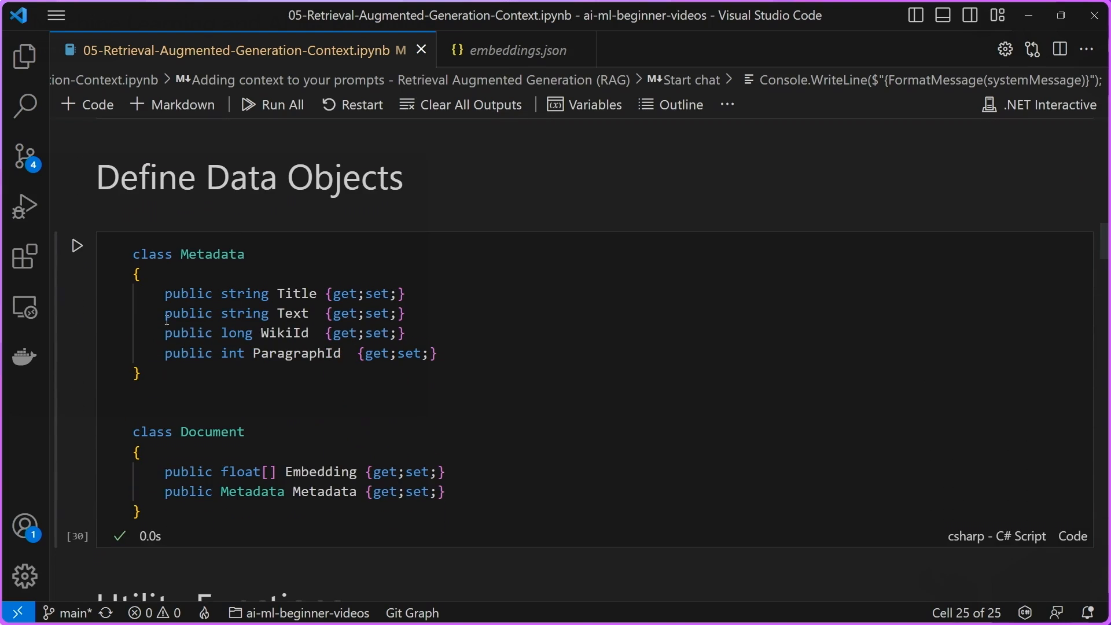
{"action": "mouse_move", "coordinate": [244, 313]}
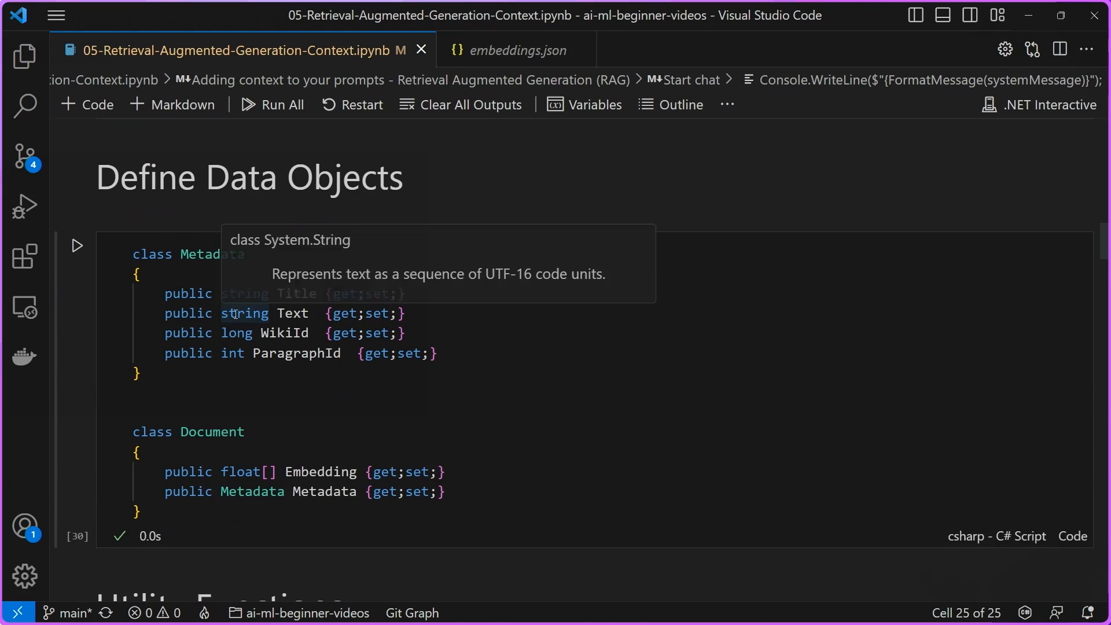
{"action": "mouse_move", "coordinate": [326, 391]}
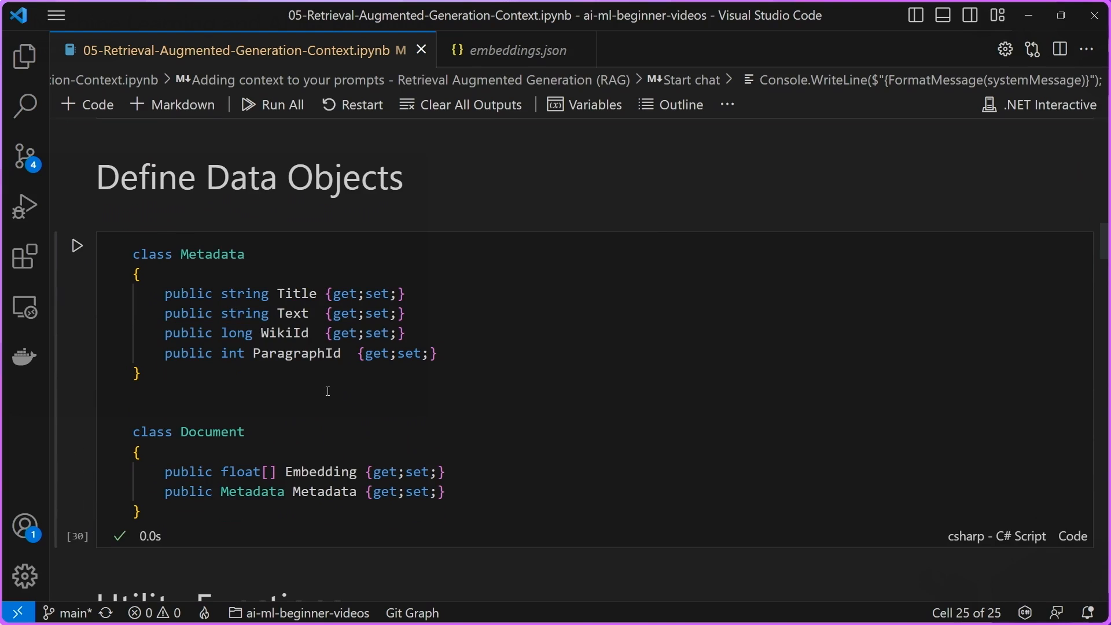
{"action": "double_click", "coordinate": [212, 432]}
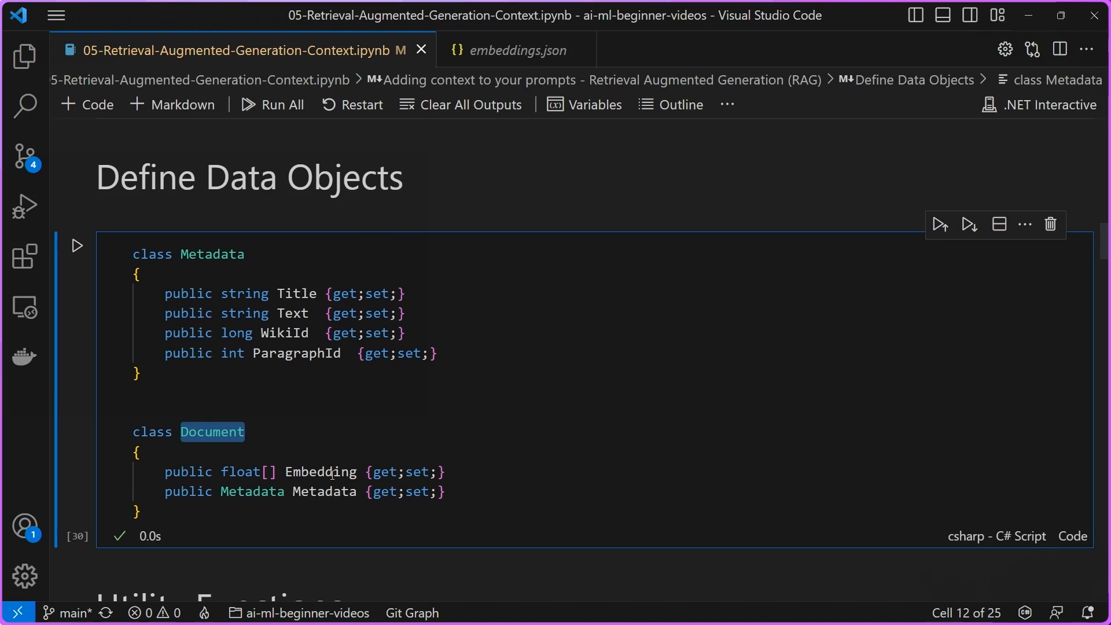
{"action": "double_click", "coordinate": [325, 491]}
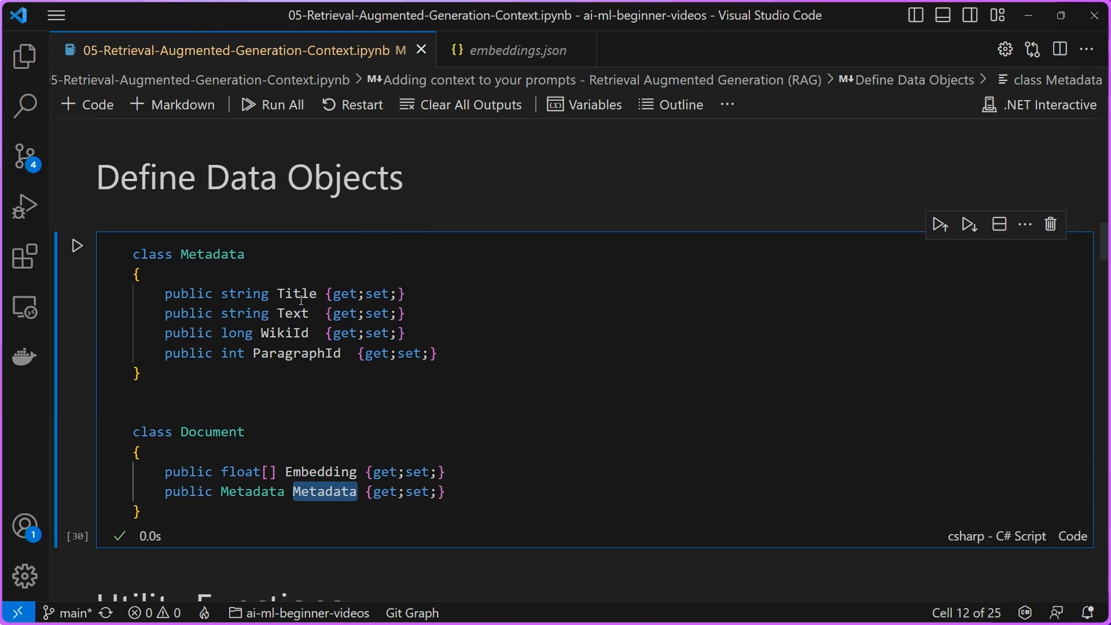
{"action": "mouse_move", "coordinate": [290, 313]}
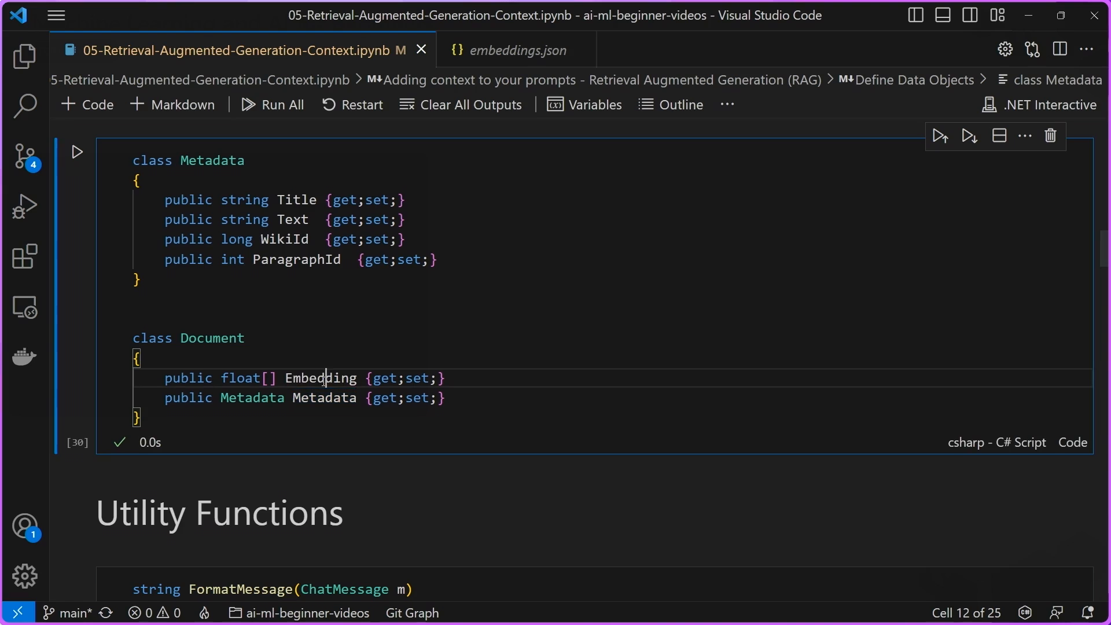
{"action": "double_click", "coordinate": [319, 378]}
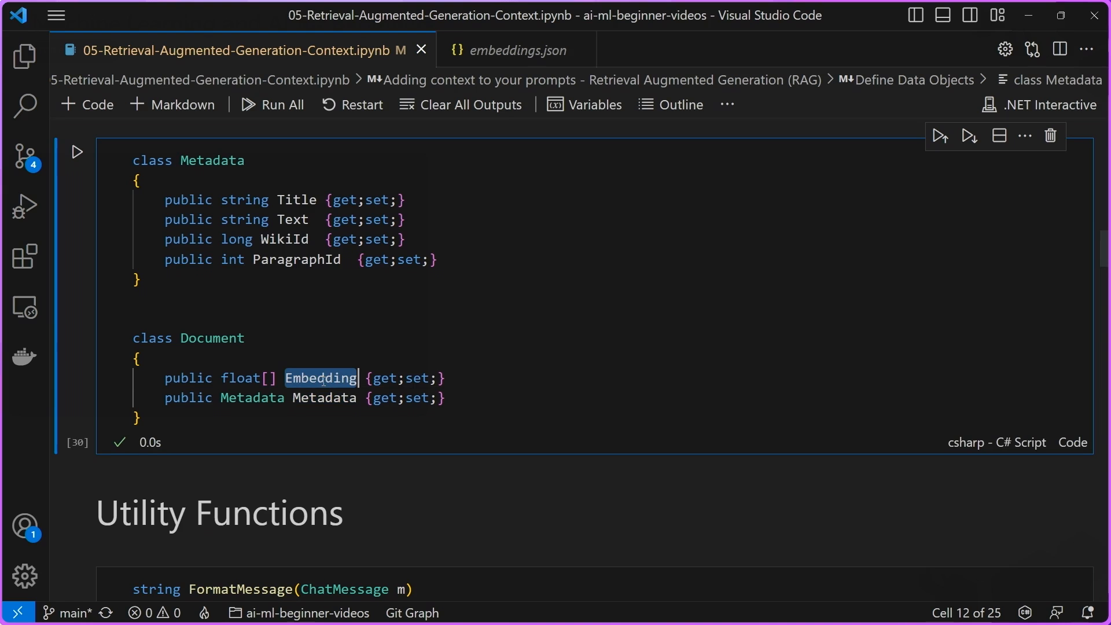
{"action": "scroll", "scroll_direction": "down", "scroll_amount": 3}
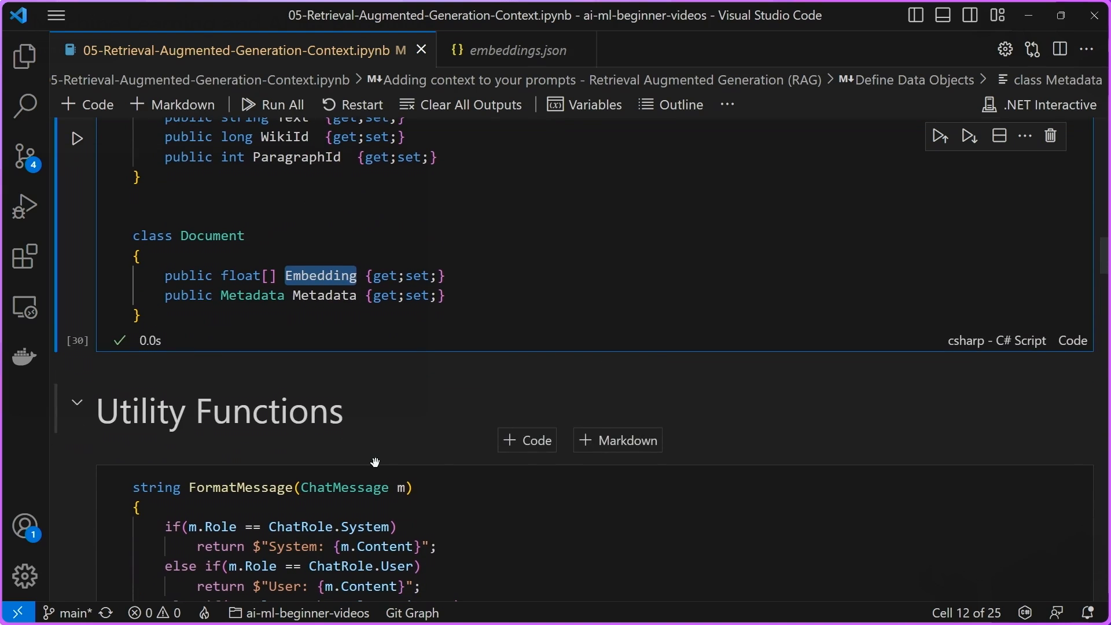
{"action": "scroll", "scroll_direction": "down", "scroll_amount": 3}
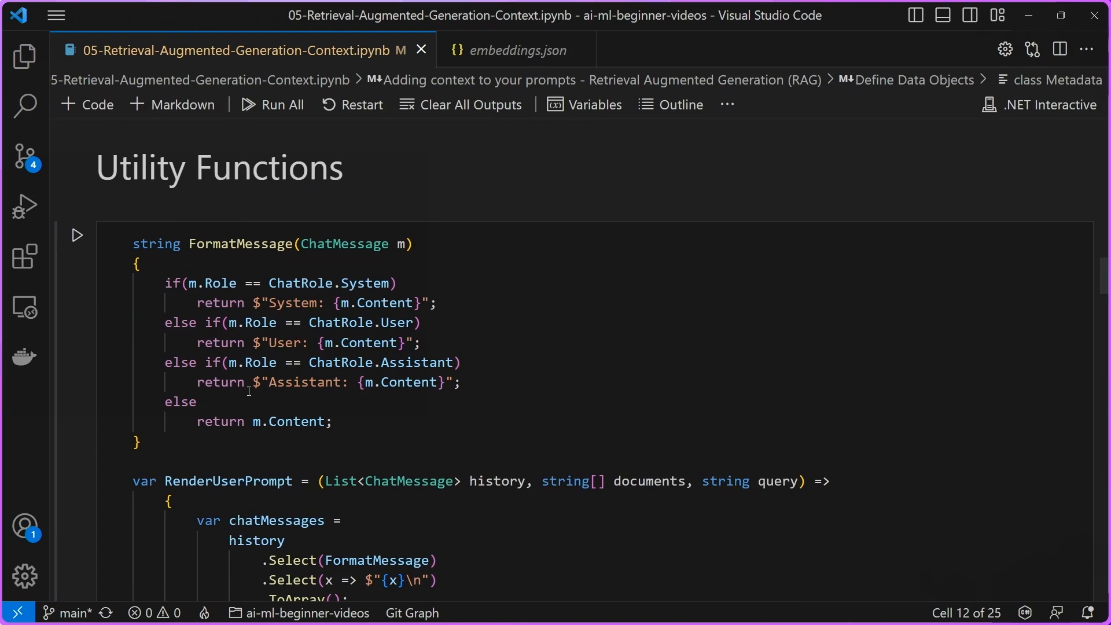
{"action": "scroll", "scroll_direction": "down", "scroll_amount": 3}
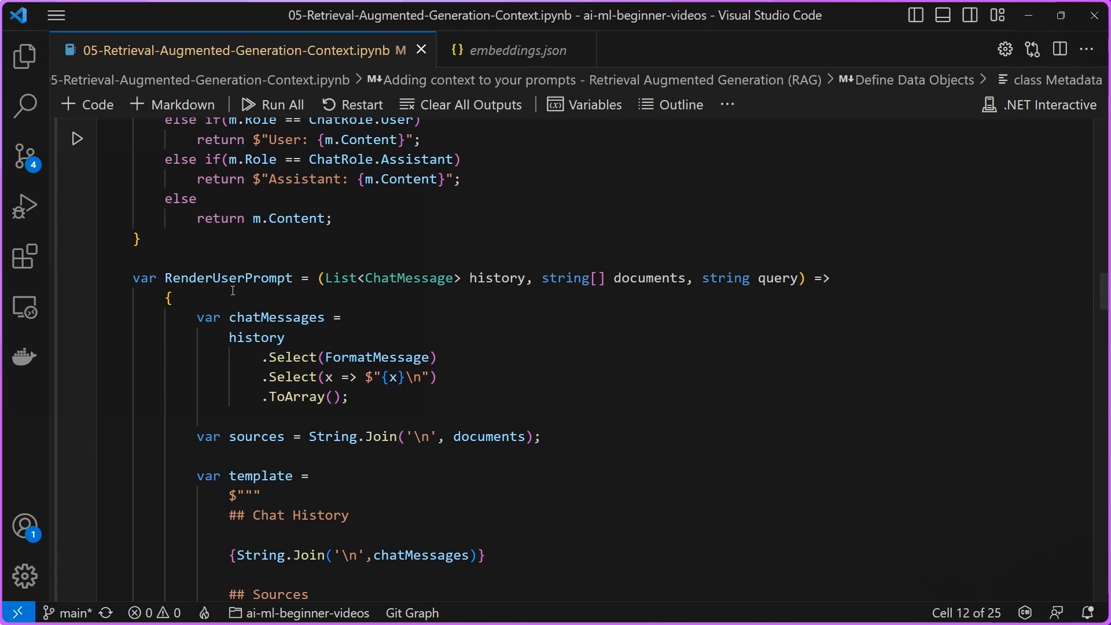
{"action": "mouse_move", "coordinate": [260, 275]}
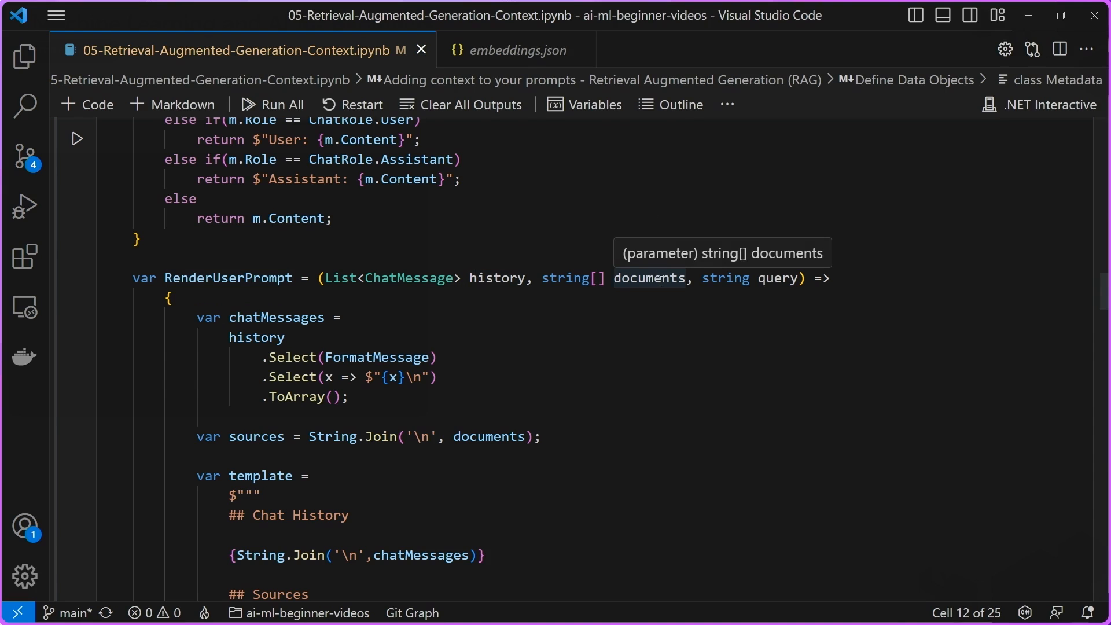
{"action": "mouse_move", "coordinate": [778, 277]}
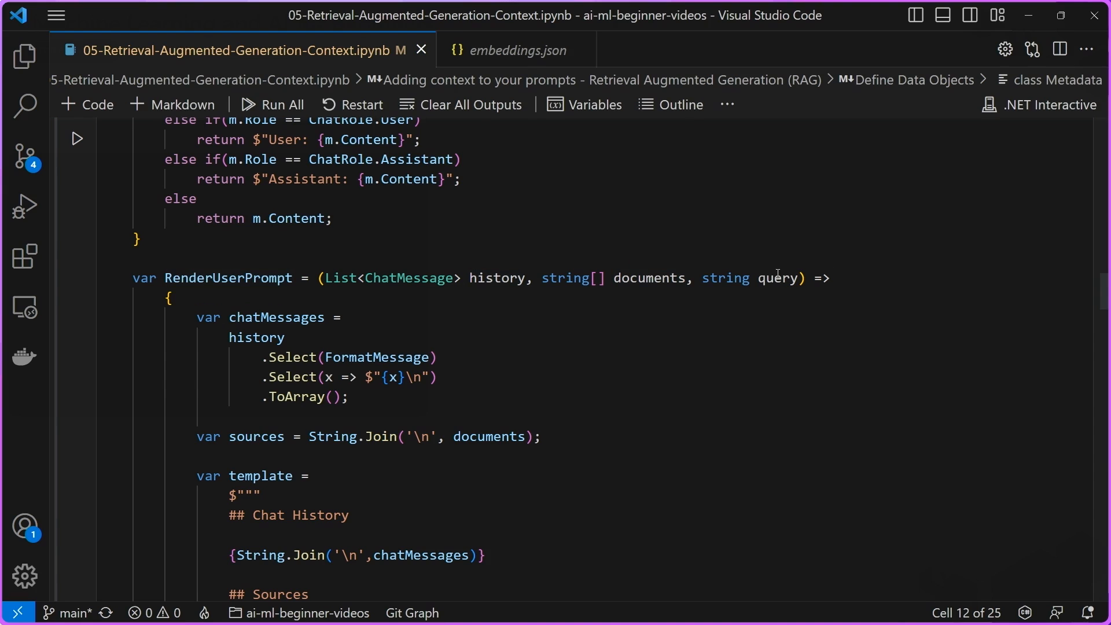
{"action": "scroll", "scroll_direction": "down", "scroll_amount": 3}
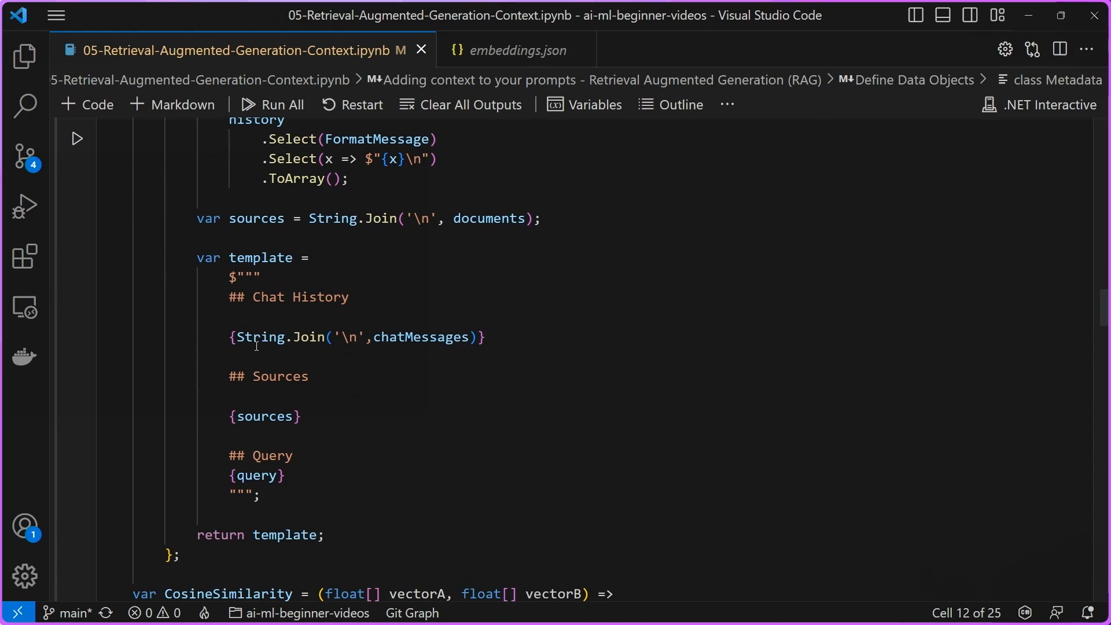
{"action": "scroll", "scroll_direction": "up", "scroll_amount": 3}
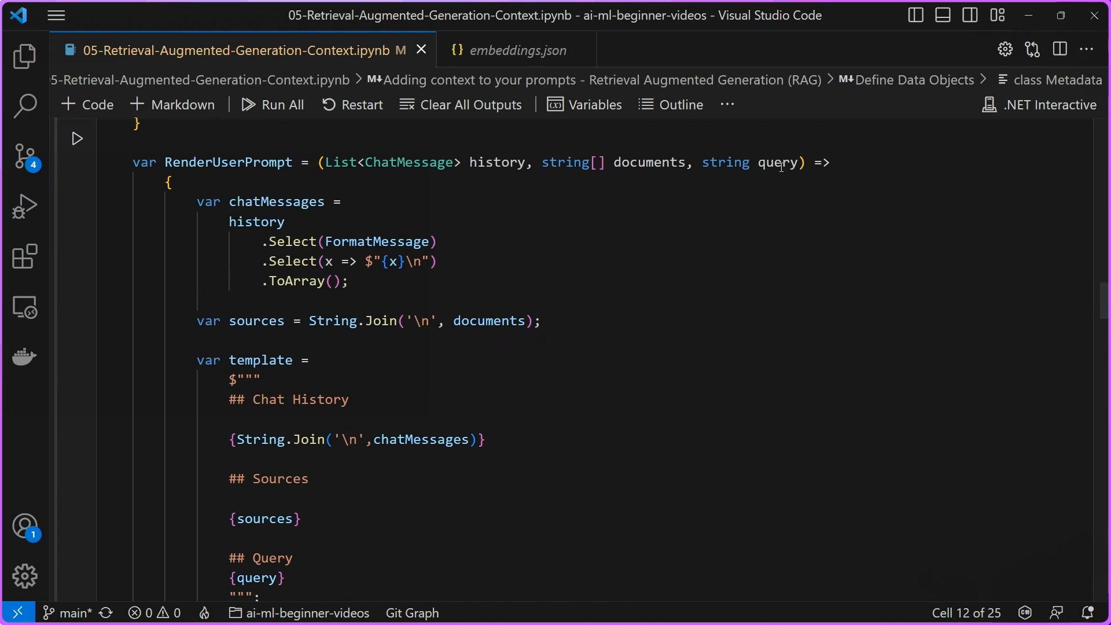
{"action": "scroll", "scroll_direction": "down", "scroll_amount": 3}
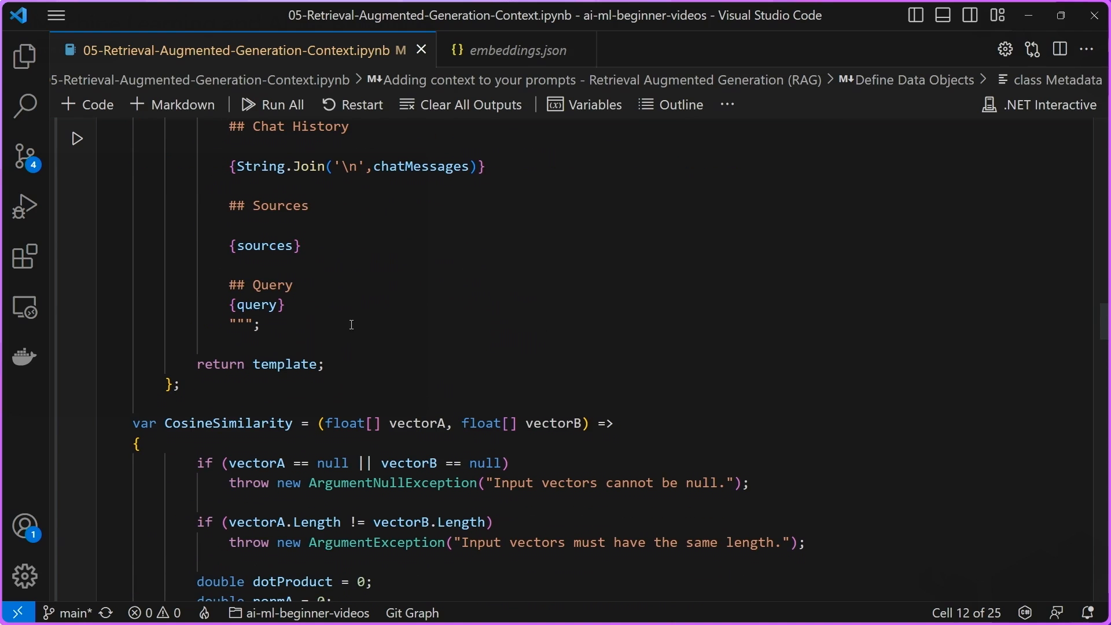
{"action": "scroll", "scroll_direction": "down", "scroll_amount": 3}
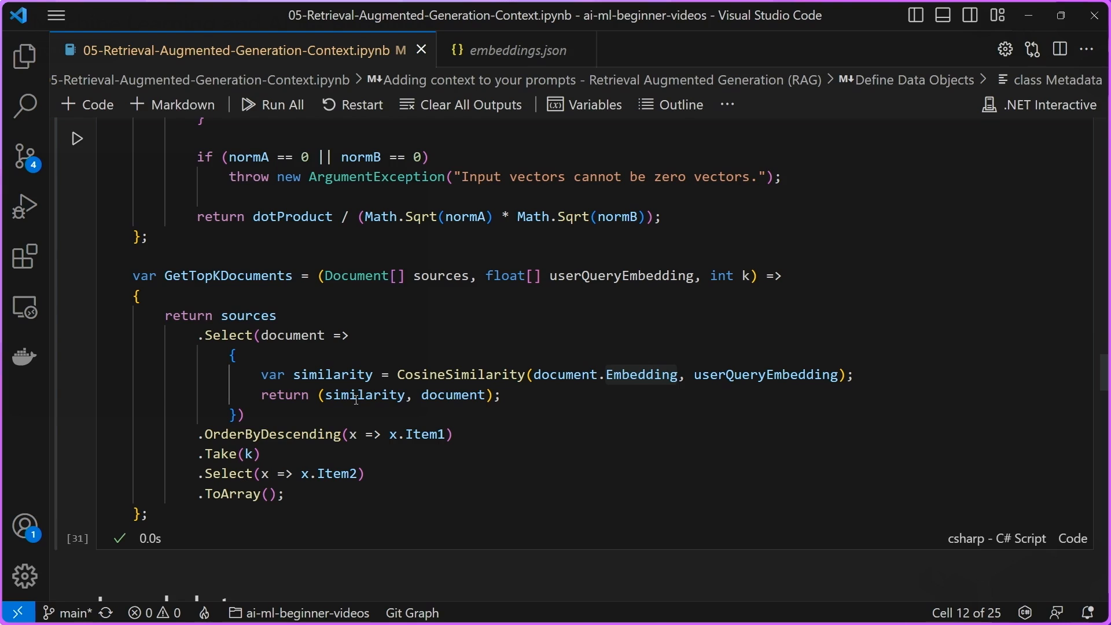
{"action": "mouse_move", "coordinate": [363, 395]}
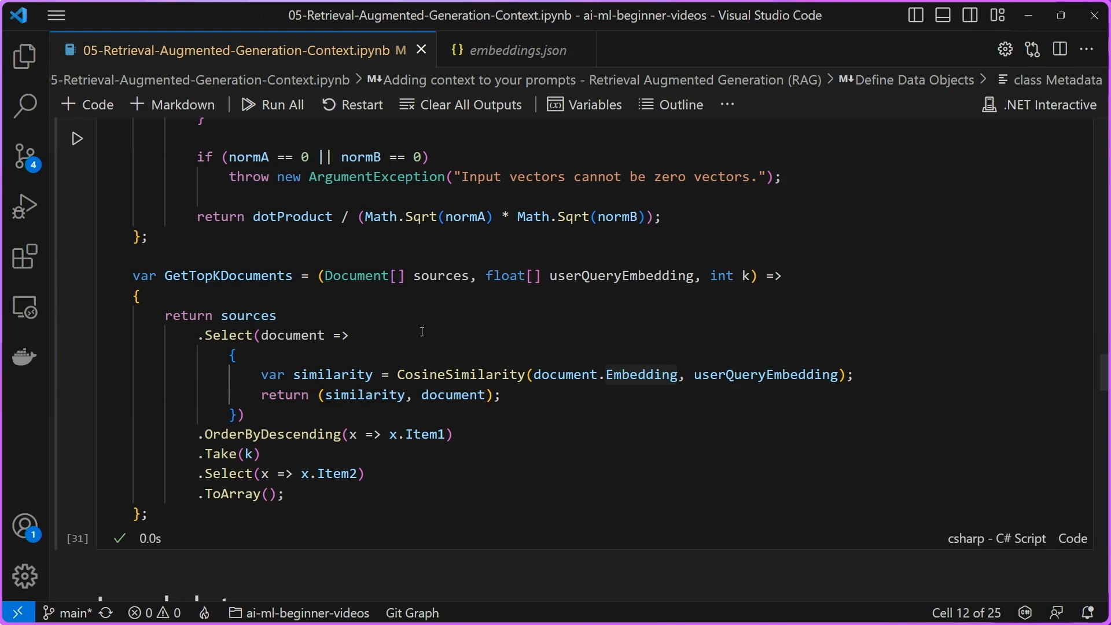
{"action": "mouse_move", "coordinate": [622, 372]}
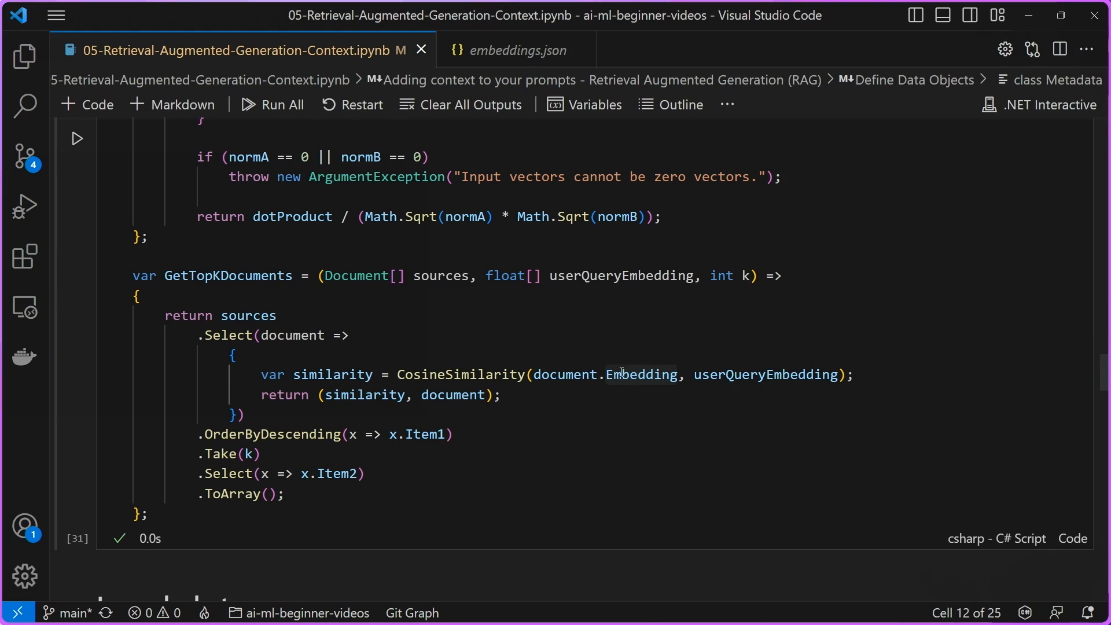
{"action": "mouse_move", "coordinate": [752, 381]}
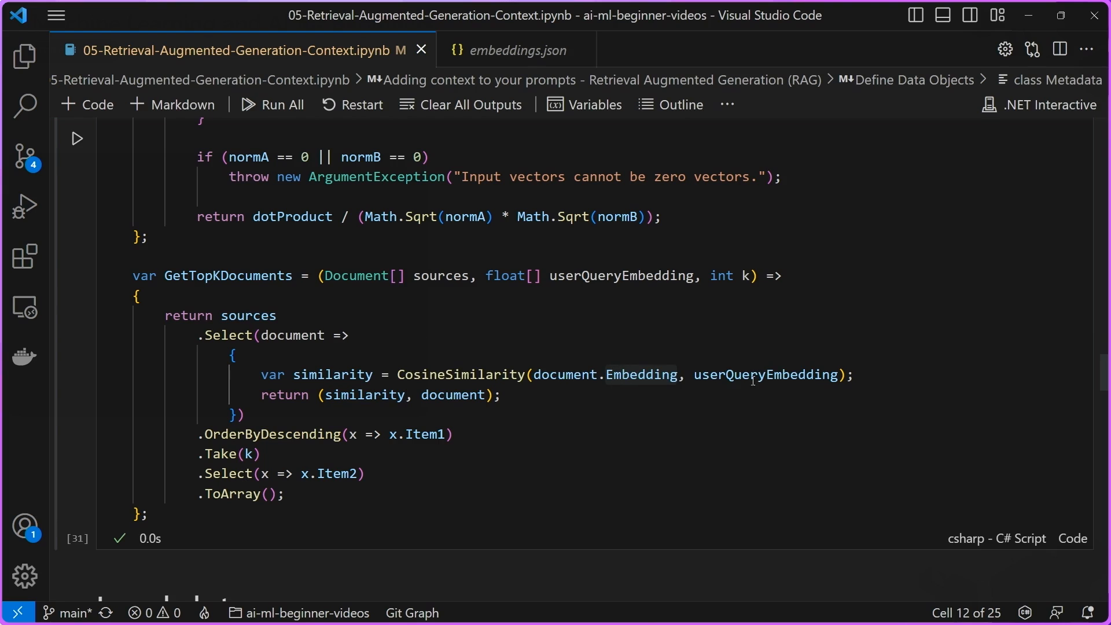
{"action": "mouse_move", "coordinate": [767, 375]}
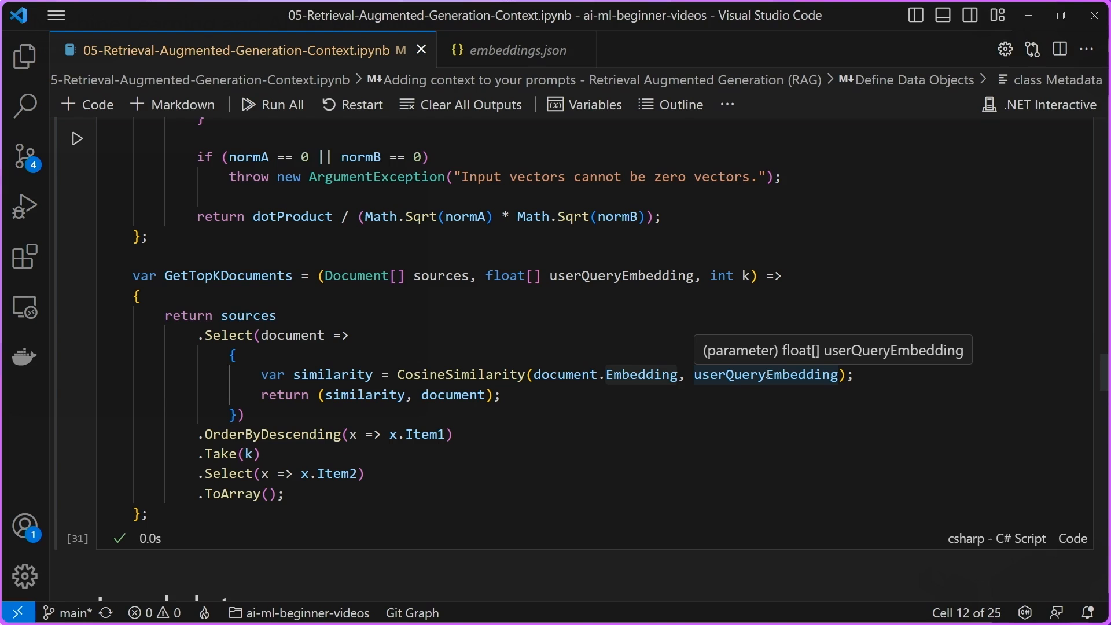
{"action": "mouse_move", "coordinate": [516, 405]}
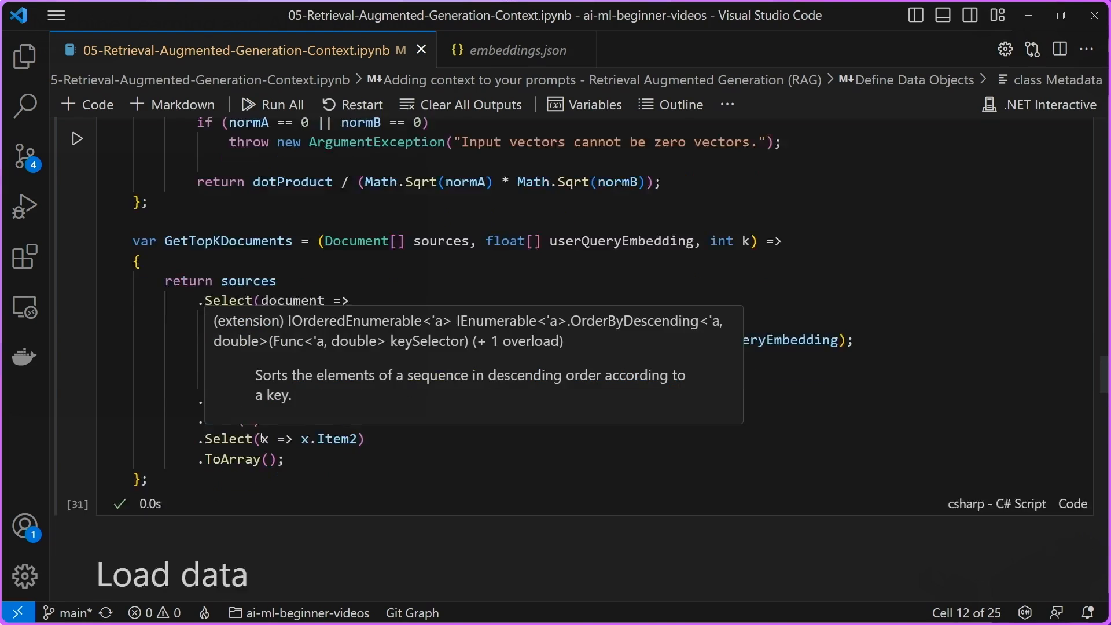
{"action": "scroll", "scroll_direction": "down", "scroll_amount": 3}
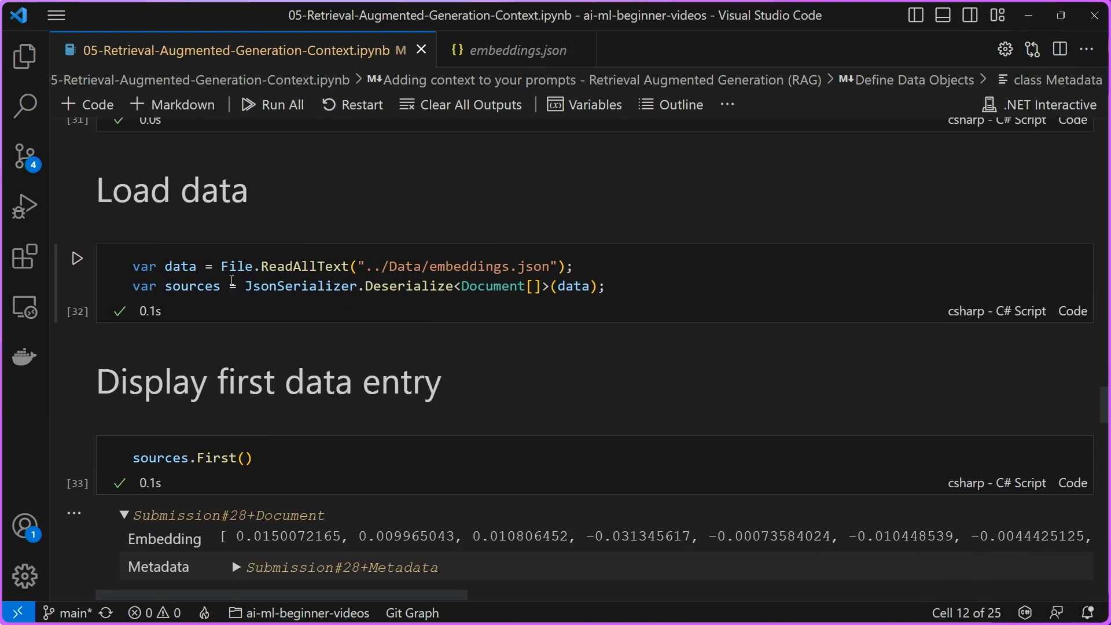
{"action": "mouse_move", "coordinate": [499, 113]}
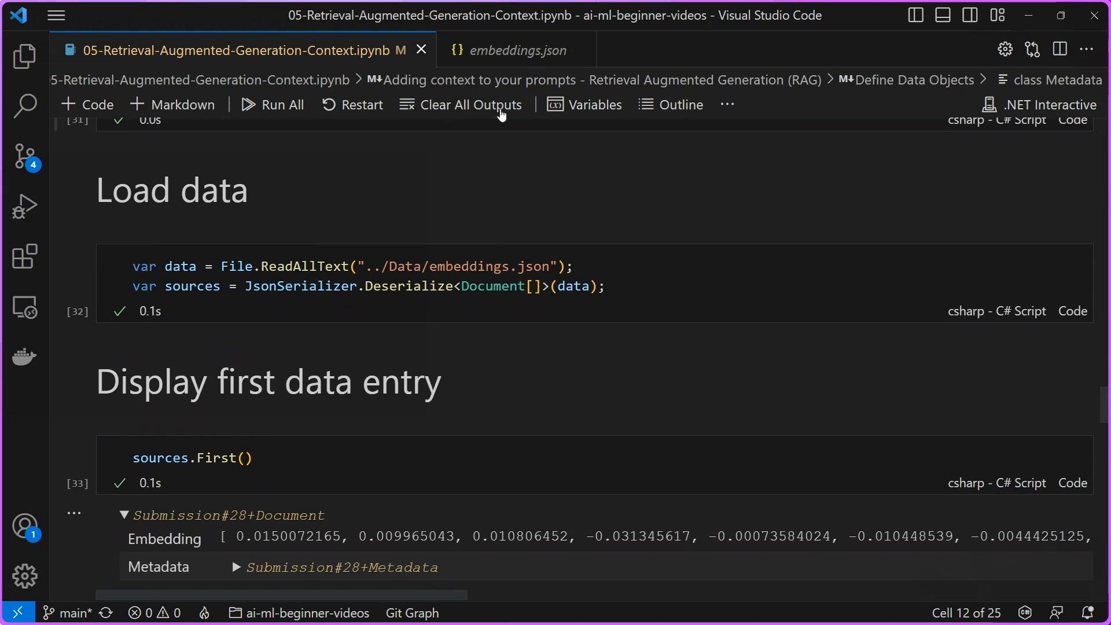
{"action": "mouse_move", "coordinate": [507, 50]}
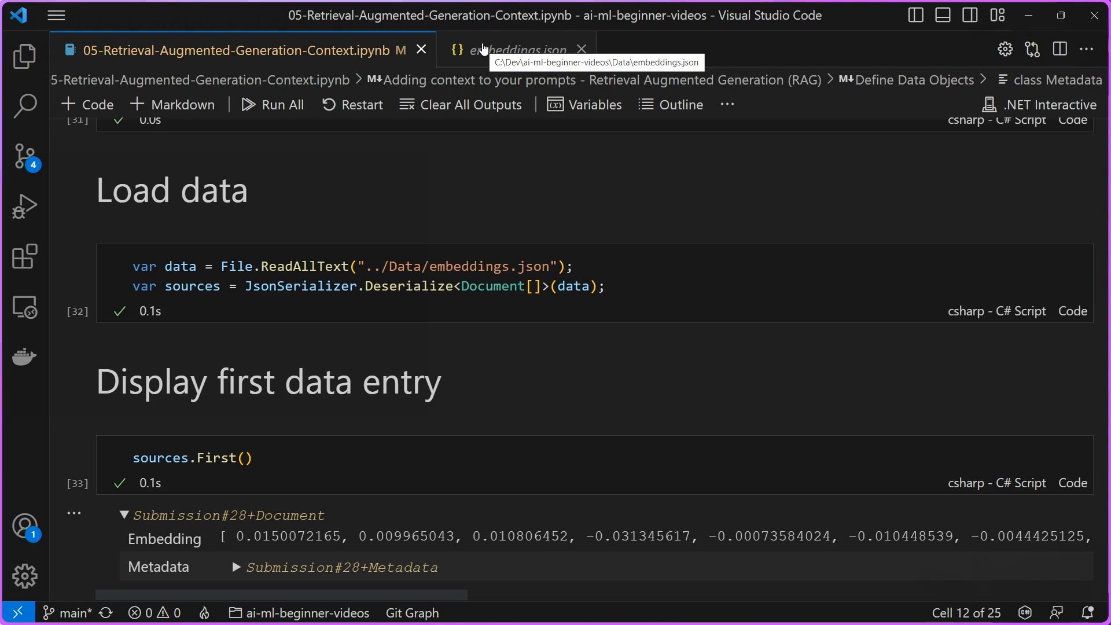
Step: Switch to the embeddings.json data file
{"action": "left_click", "coordinate": [517, 50]}
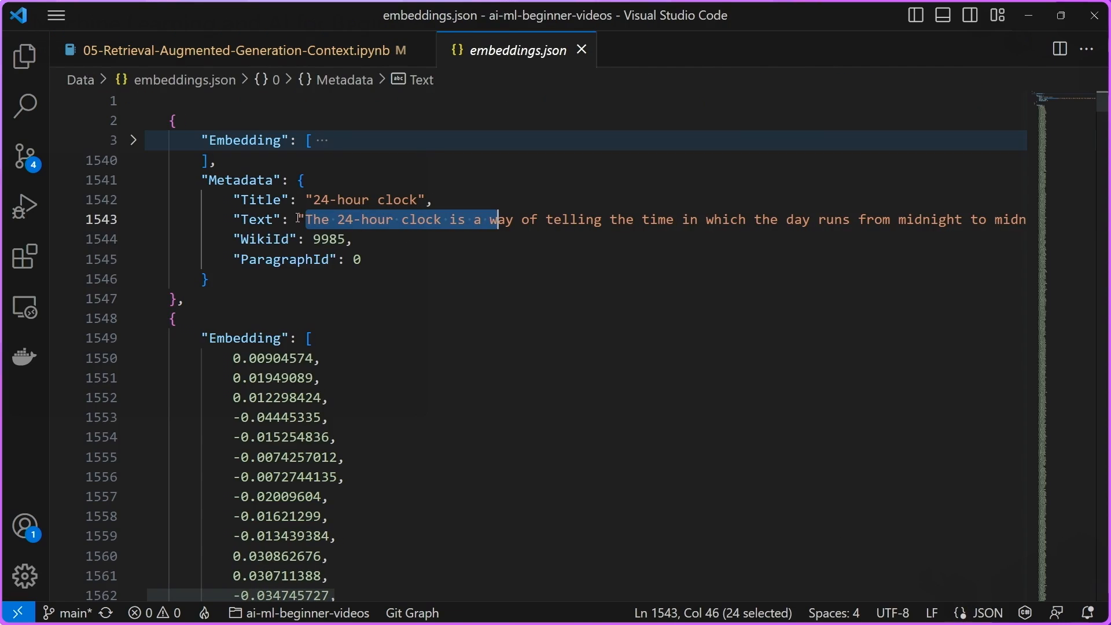
{"action": "mouse_move", "coordinate": [147, 143]}
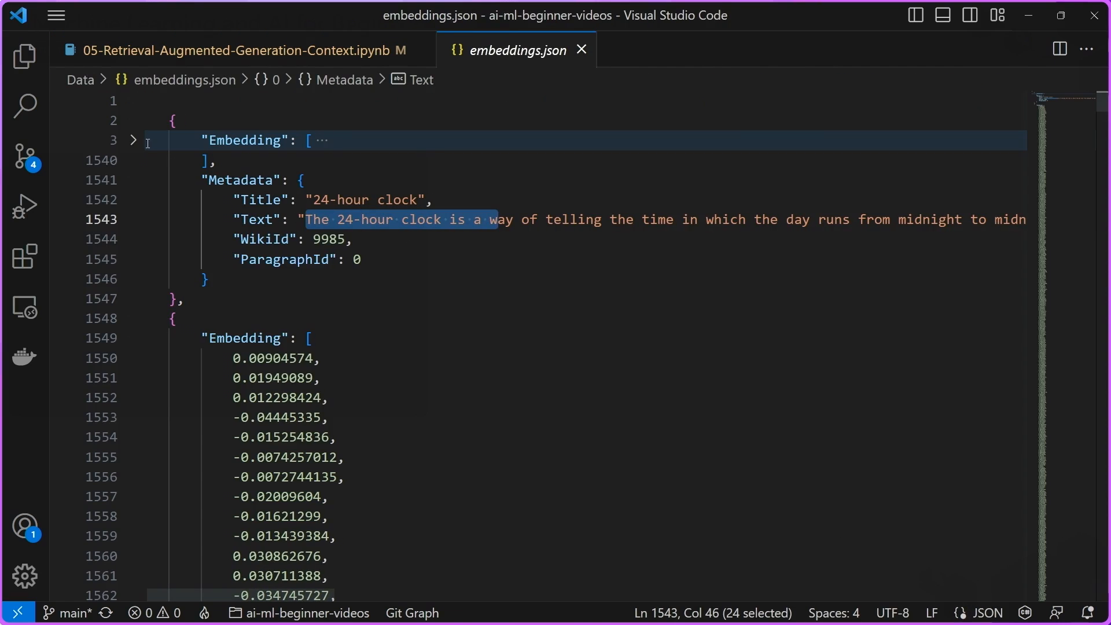
Step: Expand and then collapse the first entry's Embedding array in embeddings.json
{"action": "left_click", "coordinate": [133, 140]}
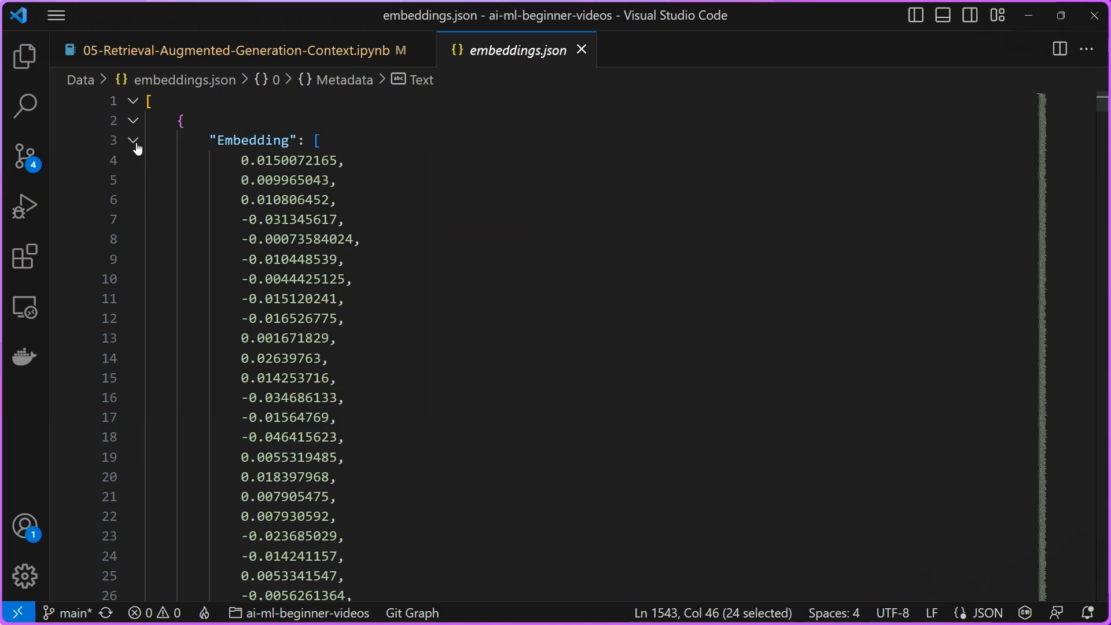
{"action": "left_click", "coordinate": [133, 139]}
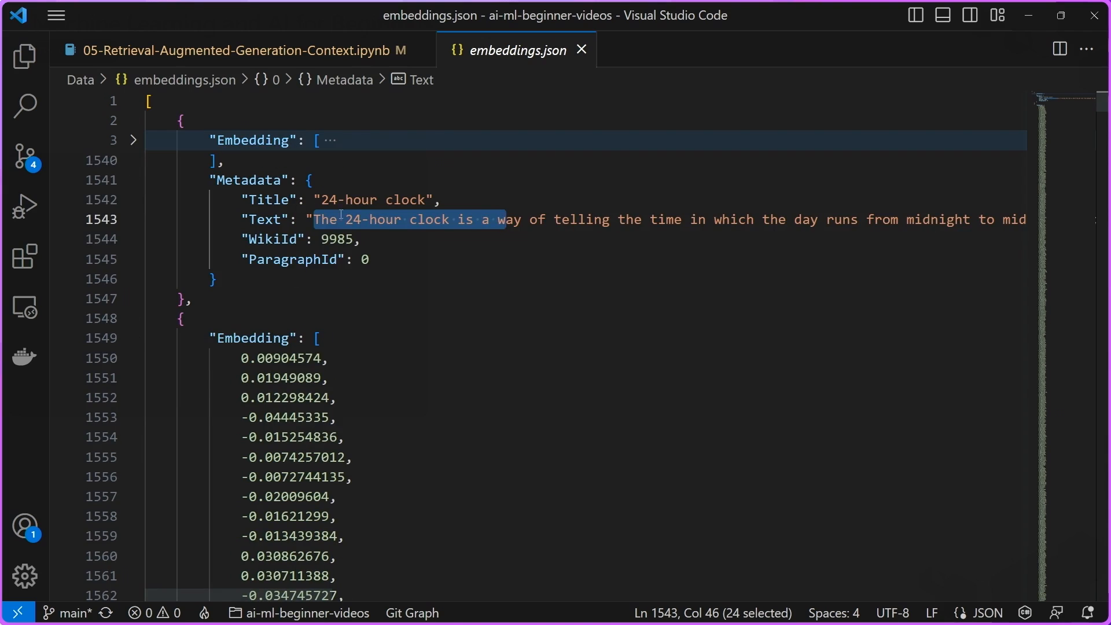
{"action": "mouse_move", "coordinate": [318, 225]}
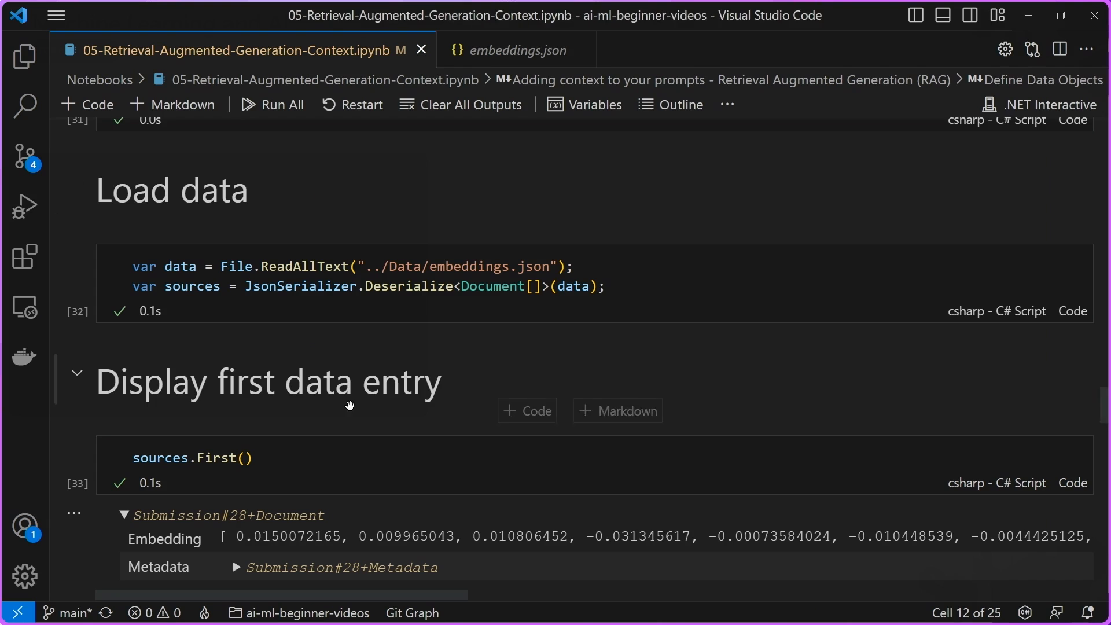
Step: Expand Metadata in the sources.First() output, then scroll down to the Start chat cell
{"action": "scroll", "scroll_direction": "down", "scroll_amount": 3}
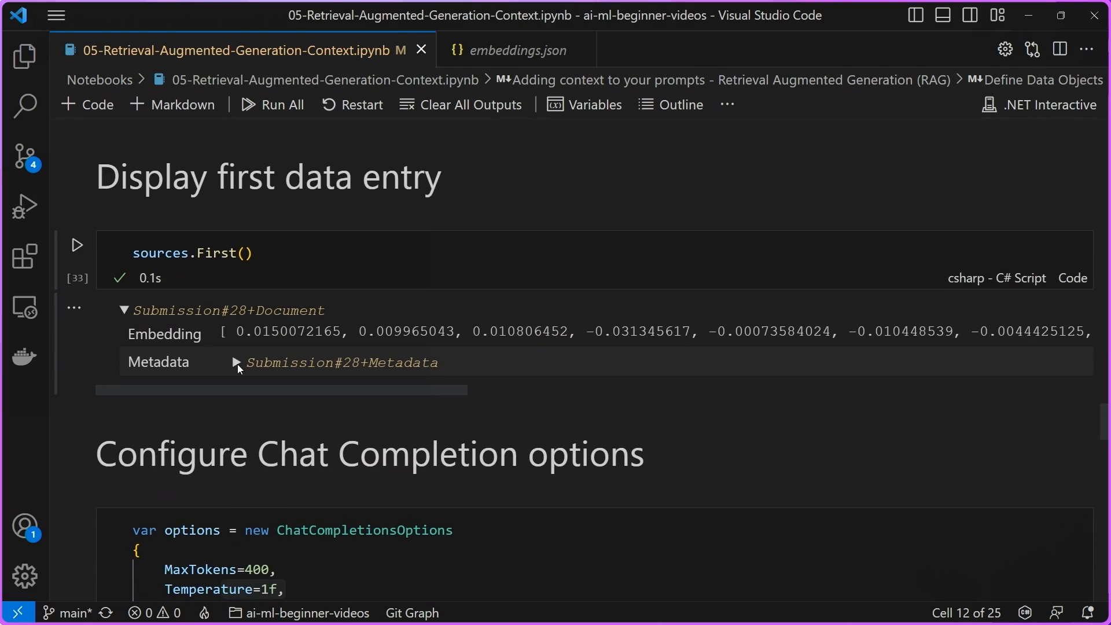
{"action": "left_click", "coordinate": [234, 363]}
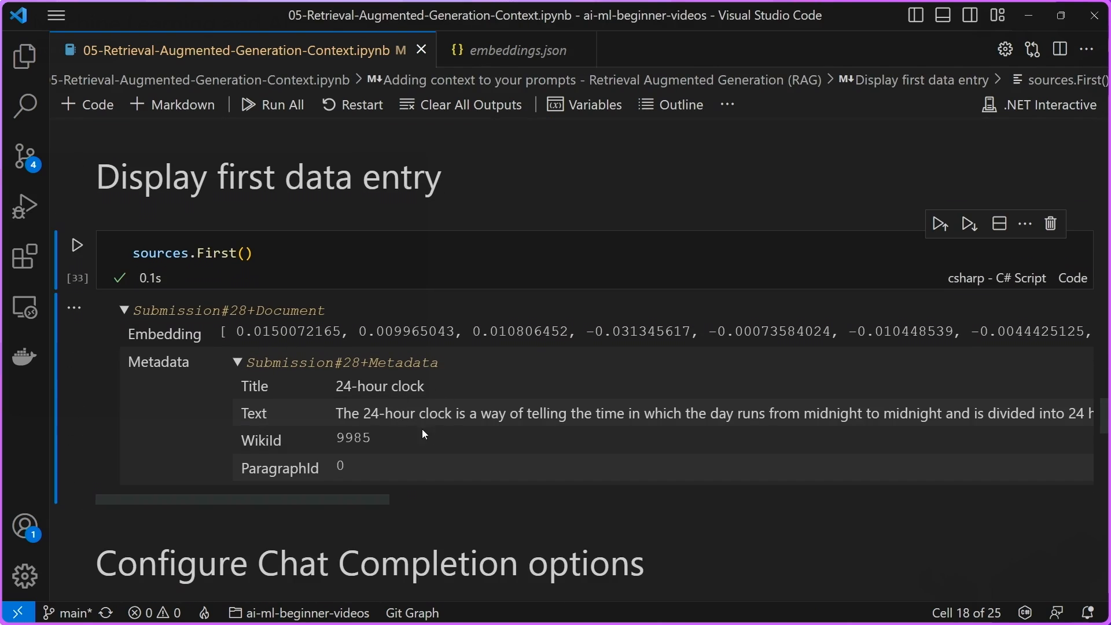
{"action": "scroll", "scroll_direction": "down", "scroll_amount": 3}
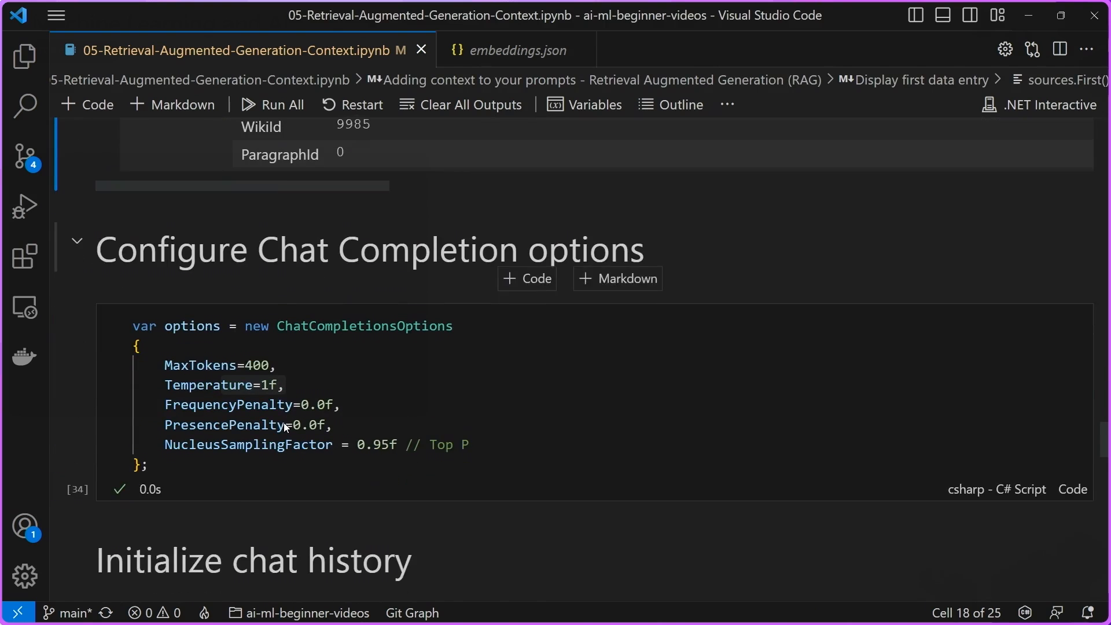
{"action": "scroll", "scroll_direction": "down", "scroll_amount": 3}
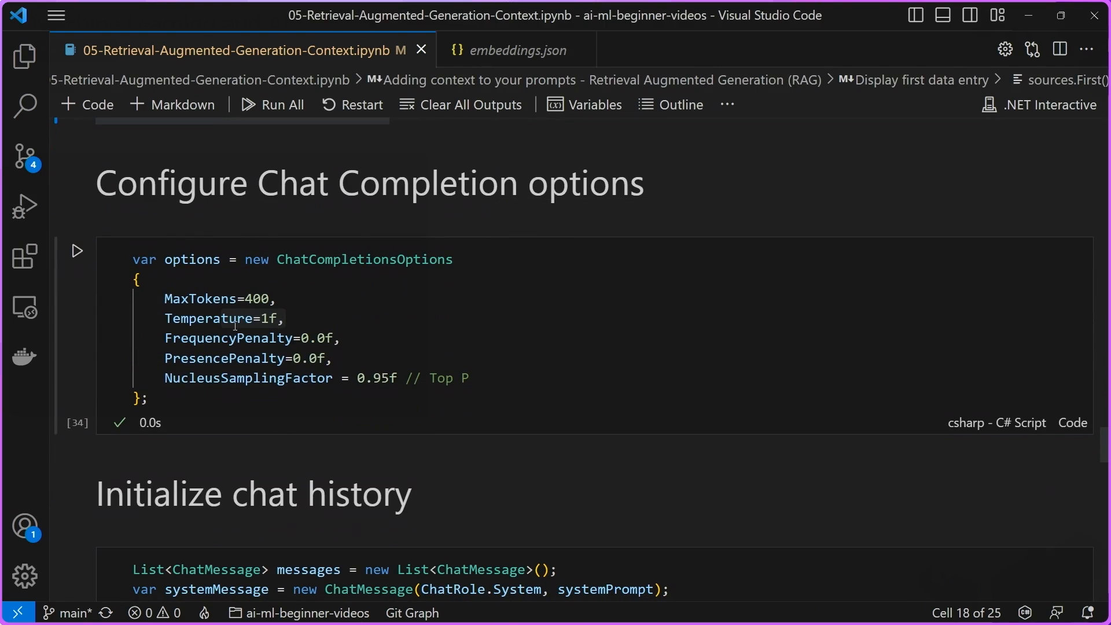
{"action": "scroll", "scroll_direction": "down", "scroll_amount": 3}
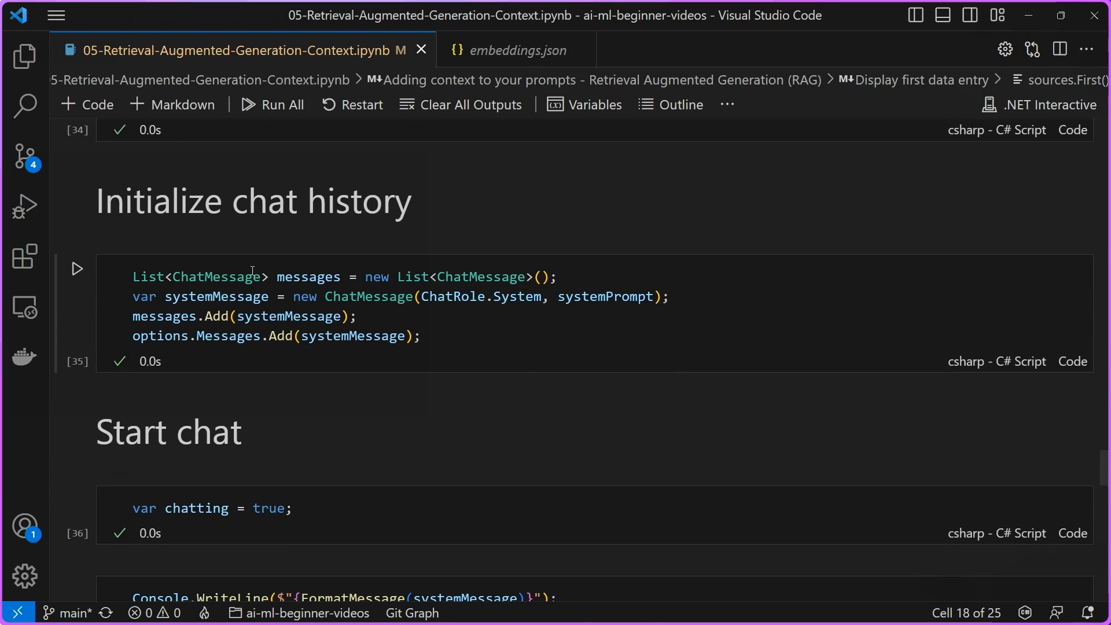
{"action": "scroll", "scroll_direction": "down", "scroll_amount": 3}
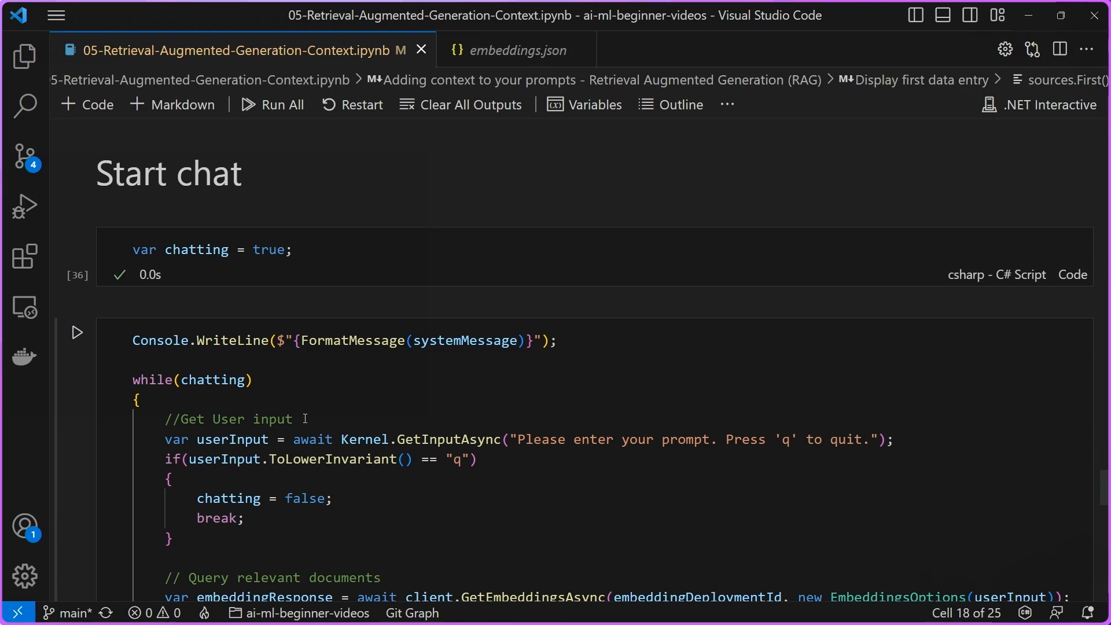
{"action": "scroll", "scroll_direction": "down", "scroll_amount": 3}
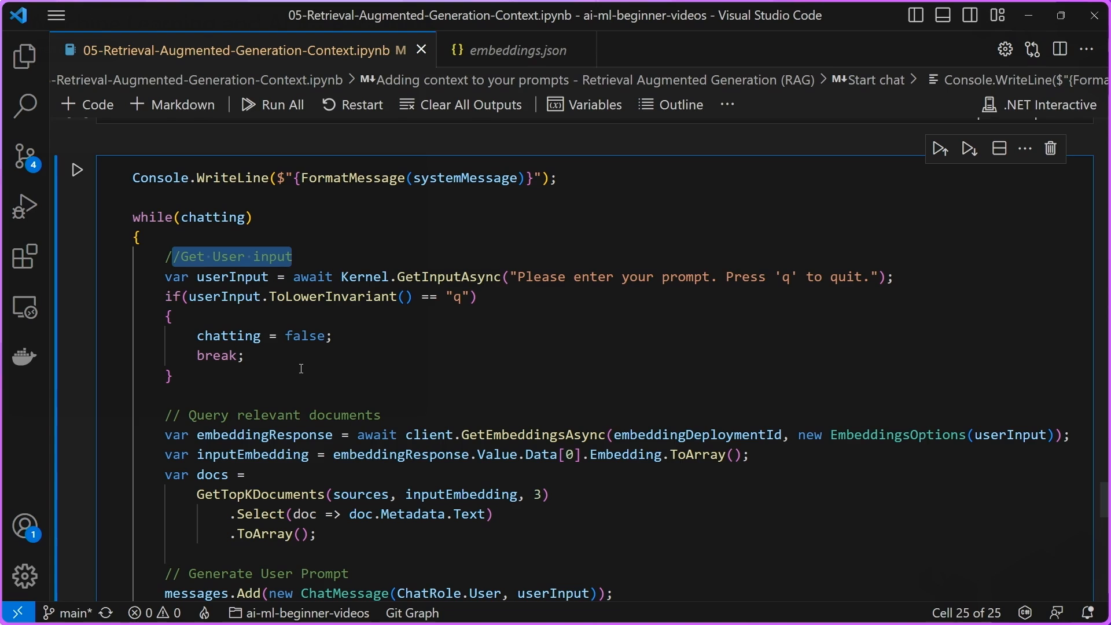
Step: Highlight the Generate User Prompt comment and RenderUserPrompt's messages, docs and userInput arguments
{"action": "scroll", "scroll_direction": "down", "scroll_amount": 3}
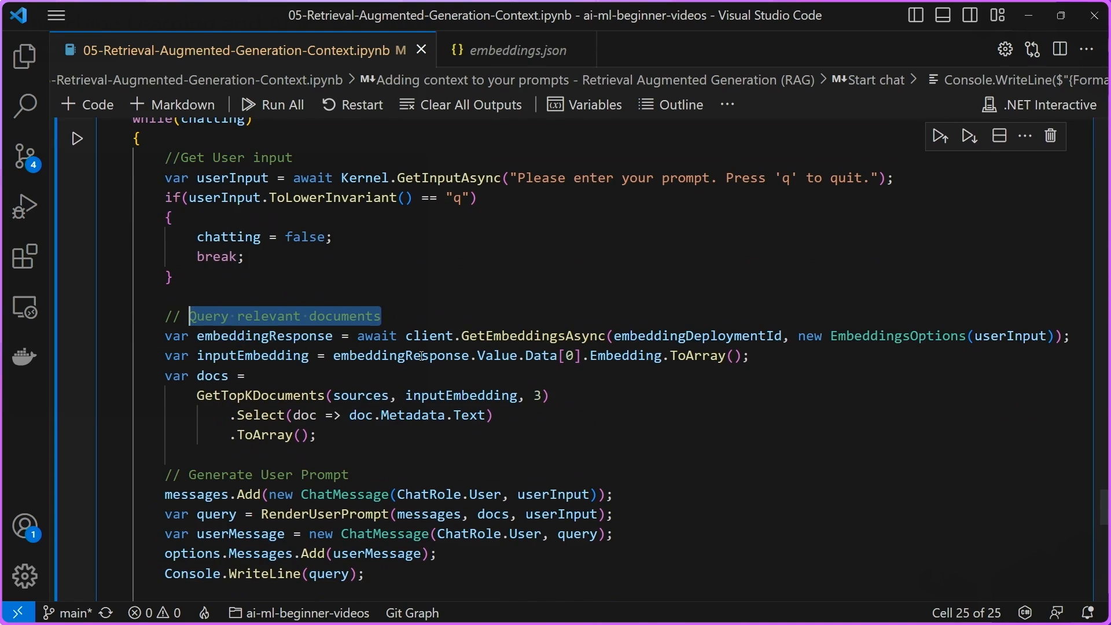
{"action": "scroll", "scroll_direction": "down", "scroll_amount": 3}
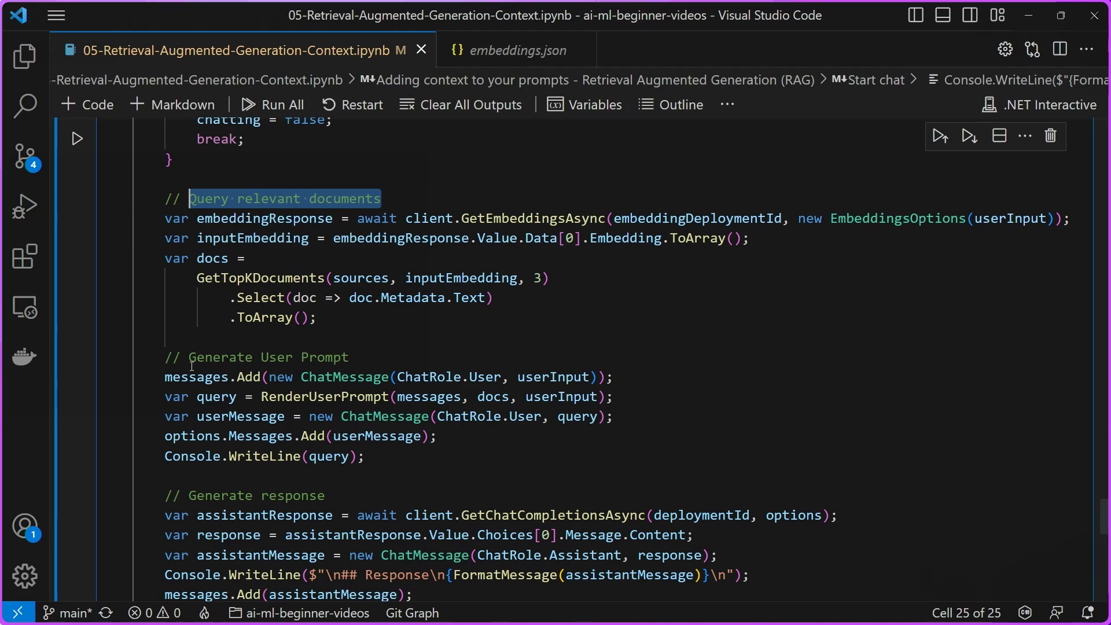
{"action": "double_click", "coordinate": [290, 357]}
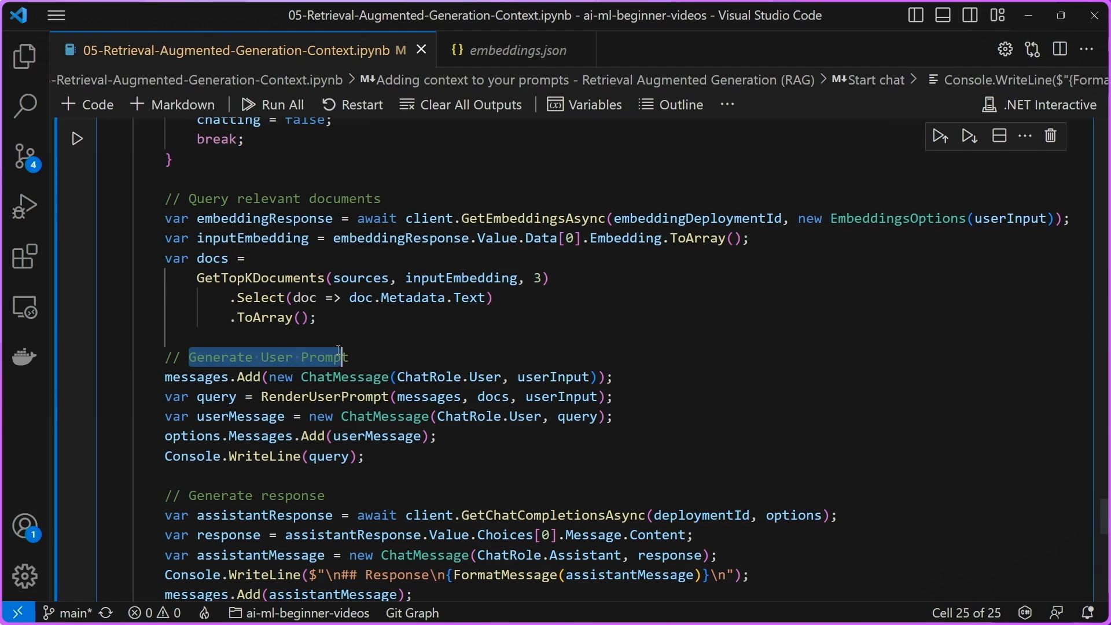
{"action": "double_click", "coordinate": [429, 395]}
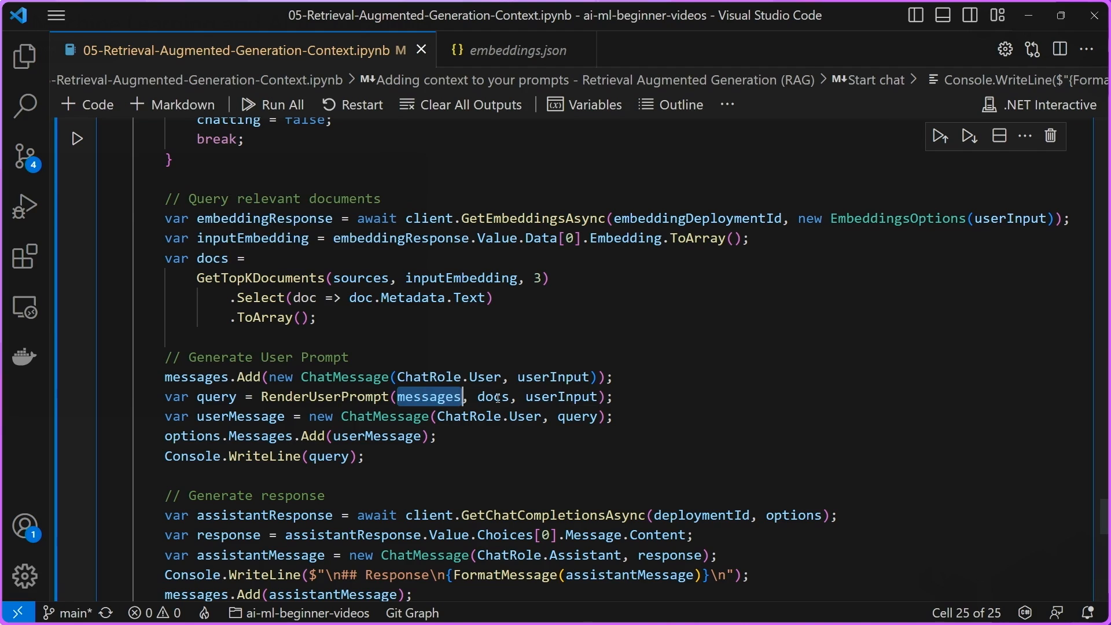
{"action": "double_click", "coordinate": [493, 396]}
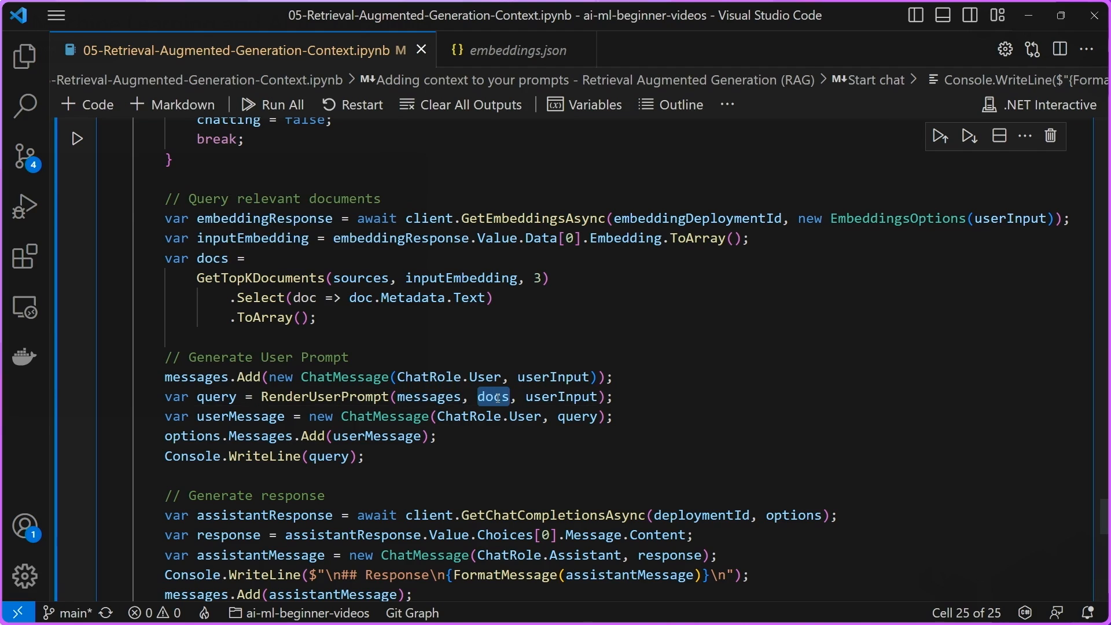
{"action": "double_click", "coordinate": [561, 396]}
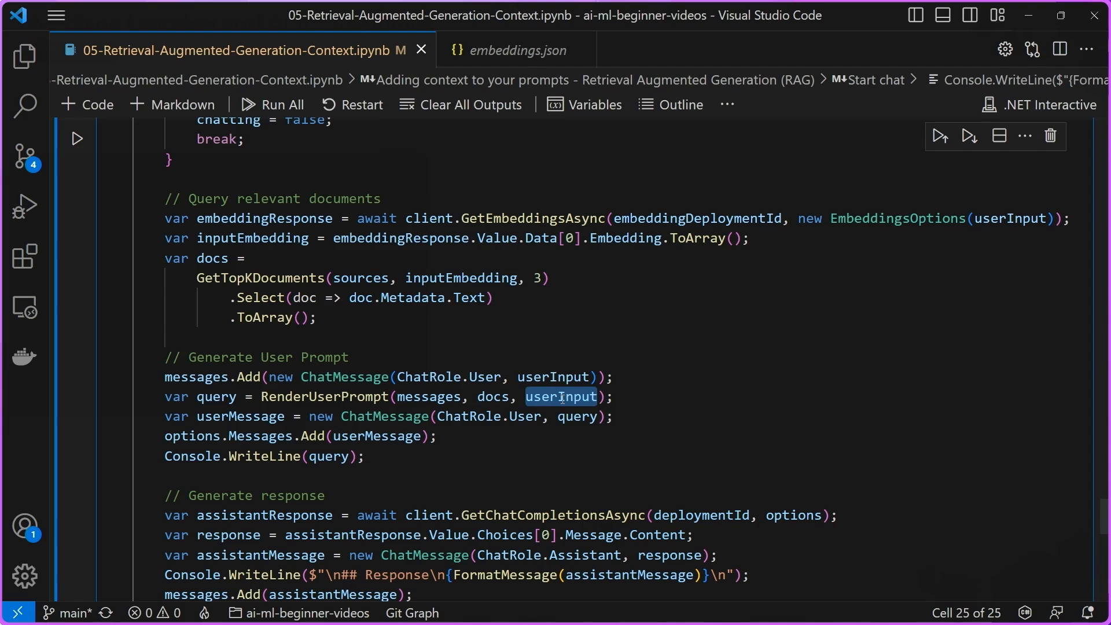
Step: Run the Start chat loop cell so it waits for a prompt
{"action": "scroll", "scroll_direction": "down", "scroll_amount": 3}
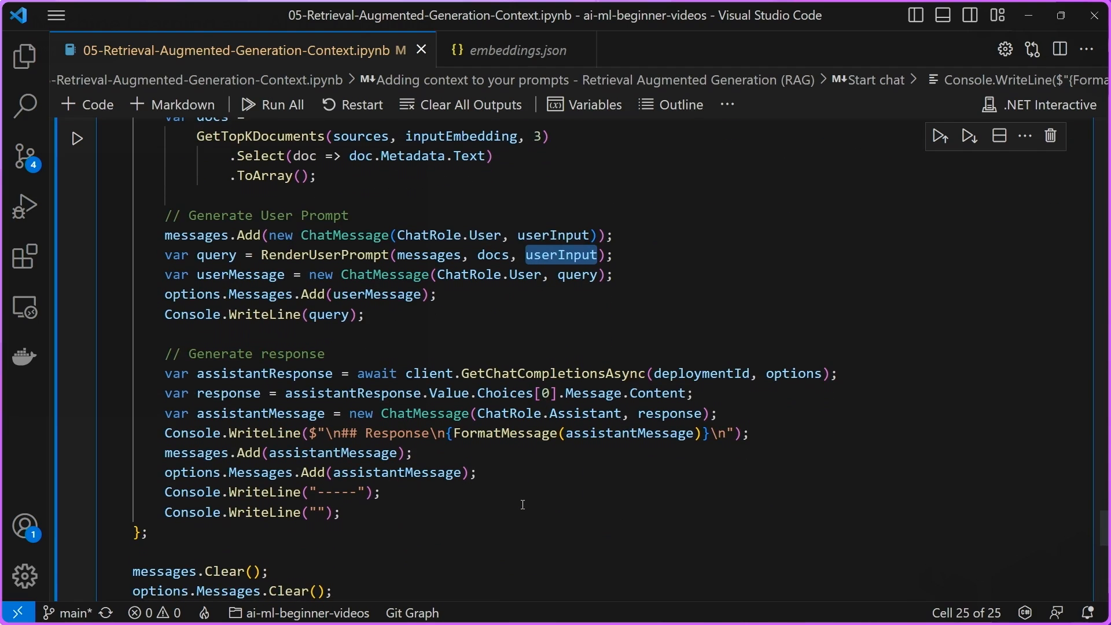
{"action": "mouse_move", "coordinate": [333, 206]}
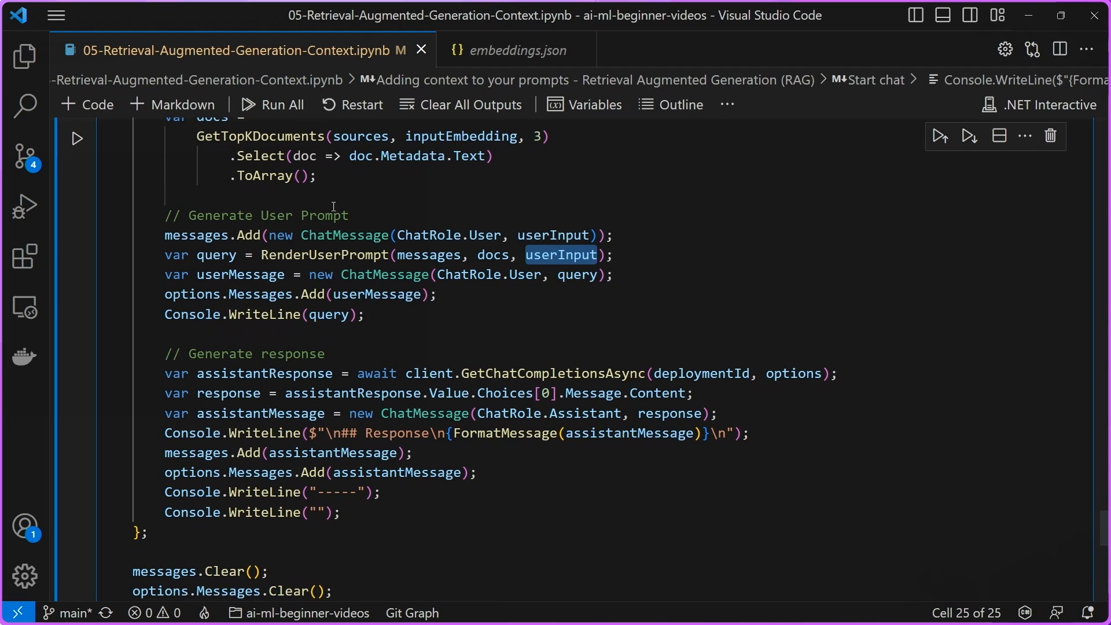
{"action": "mouse_move", "coordinate": [264, 373]}
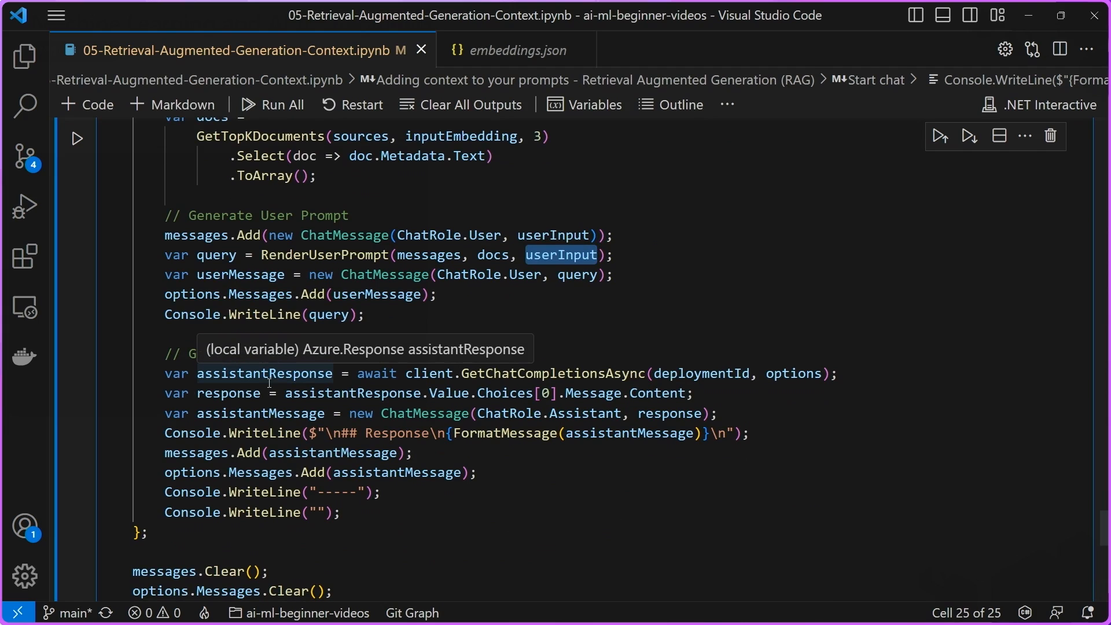
{"action": "scroll", "scroll_direction": "up", "scroll_amount": 3}
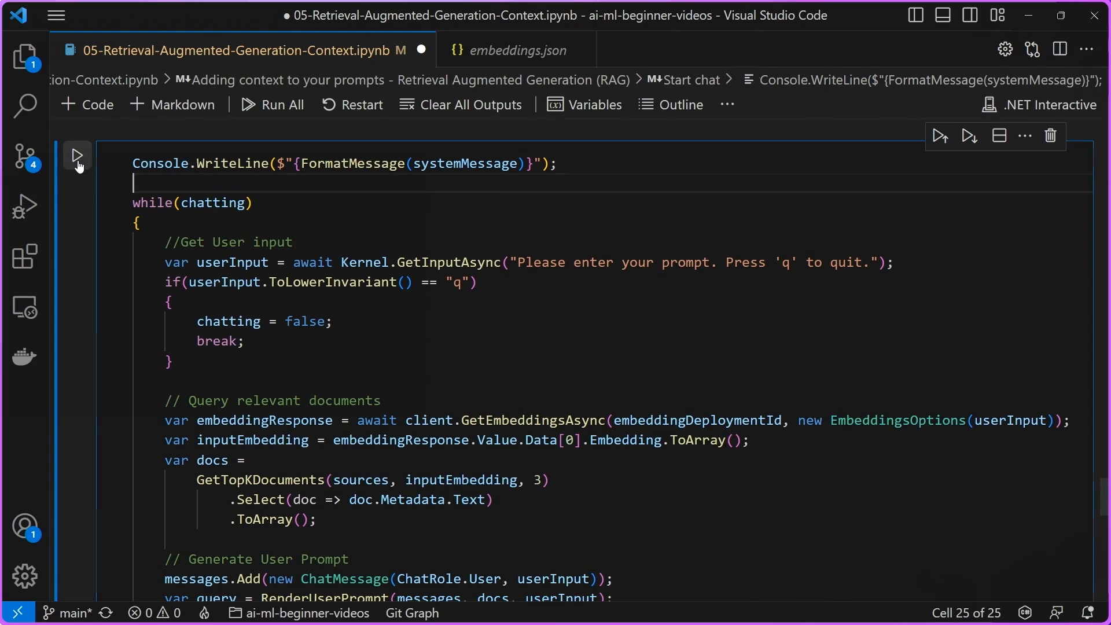
{"action": "left_click", "coordinate": [76, 155]}
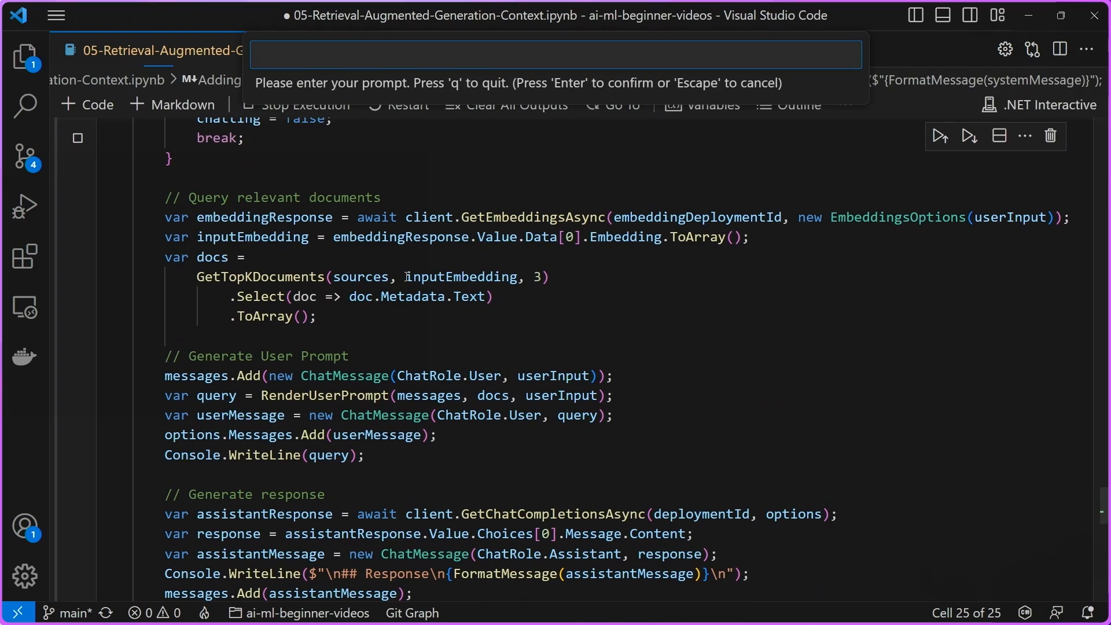
Step: Ask 'How many goals did Cristiano Ronaldo score in 2014?' and read the 17-goal answer
{"action": "type", "text": "How many"}
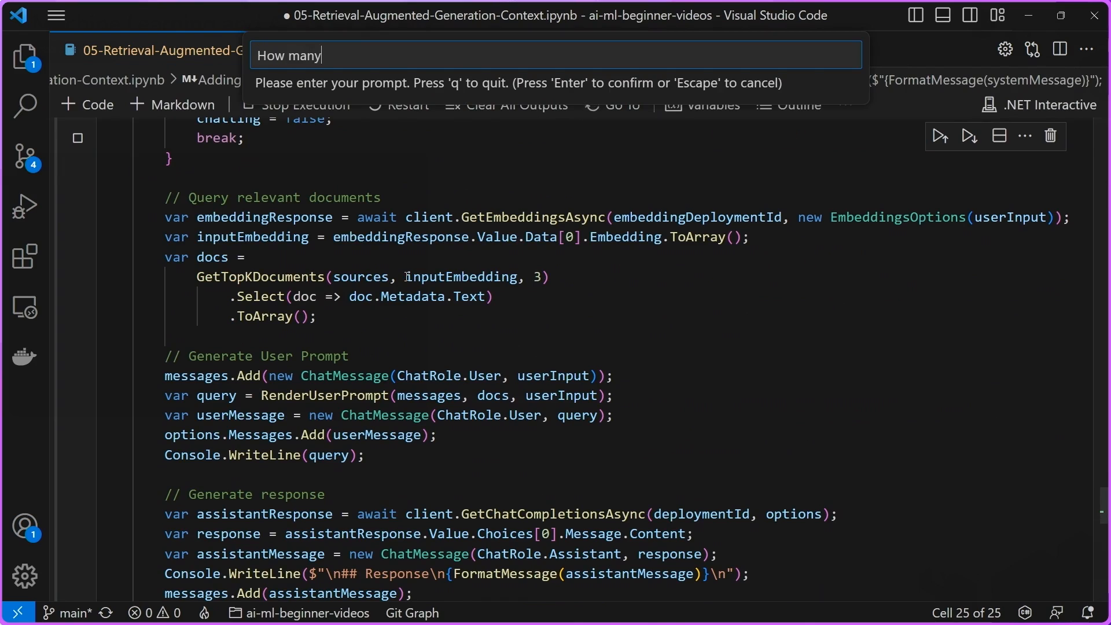
{"action": "type", "text": "goals did C"}
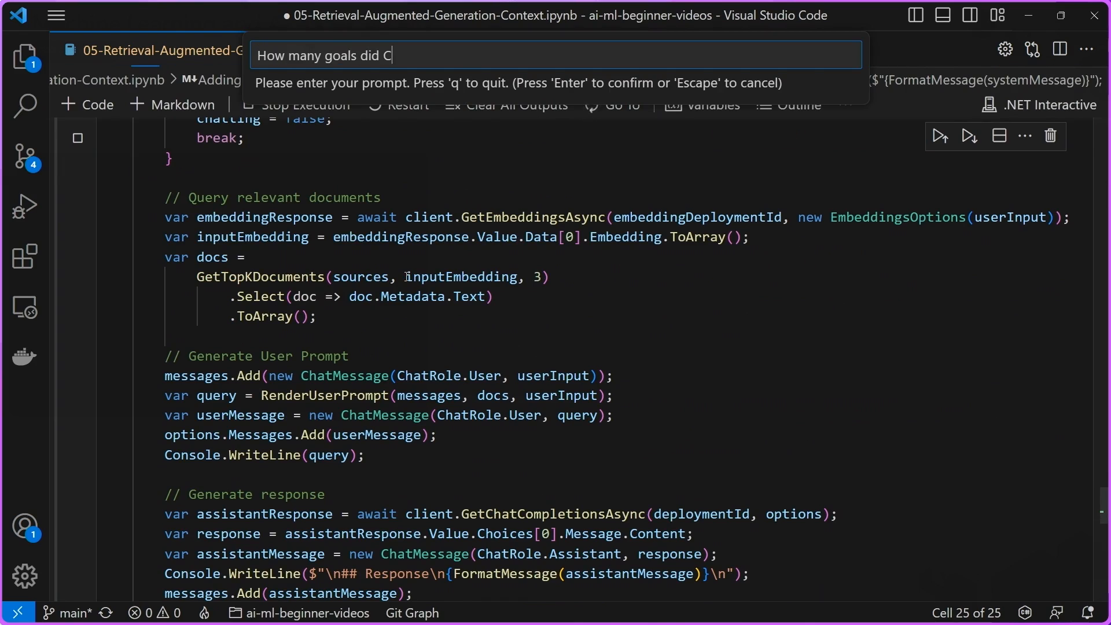
{"action": "type", "text": "ristiano Ronaldo"}
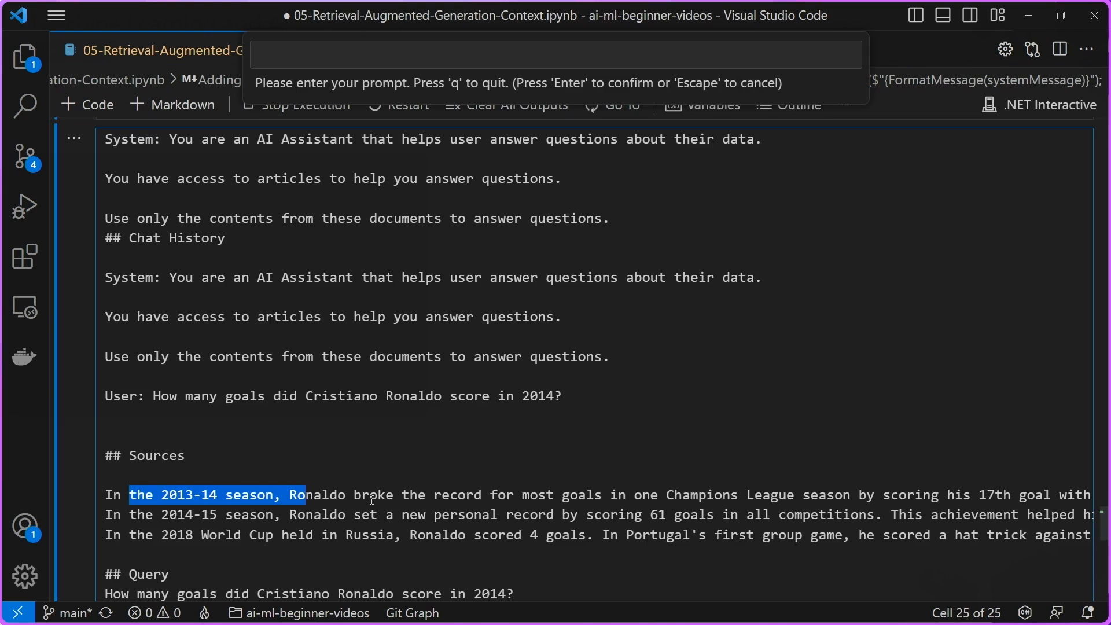
{"action": "scroll", "scroll_direction": "down", "scroll_amount": 3}
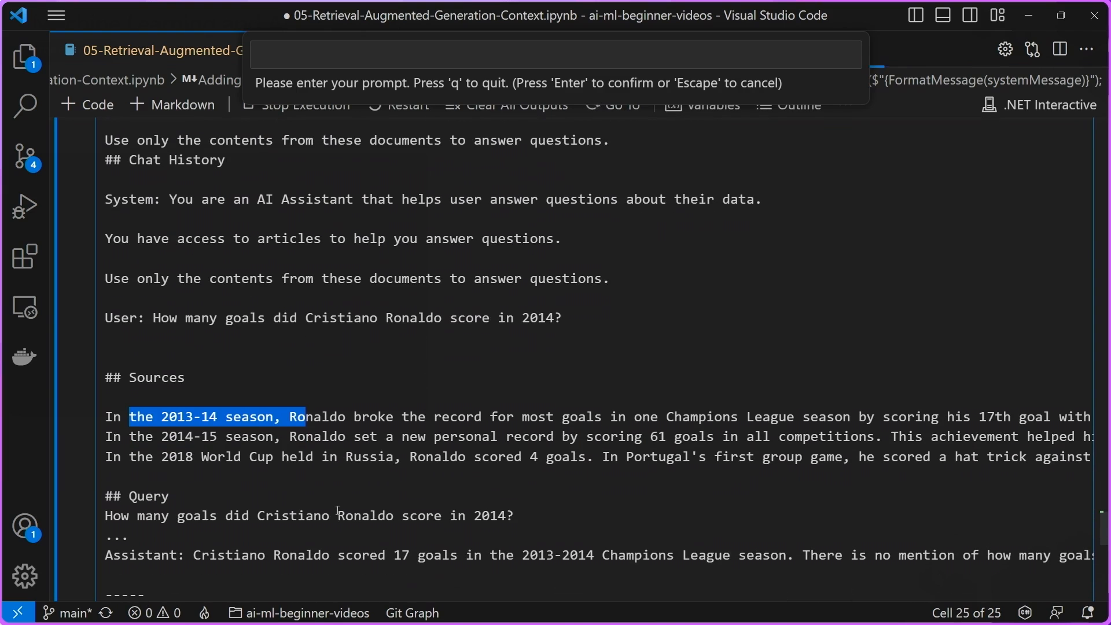
{"action": "mouse_move", "coordinate": [430, 519]}
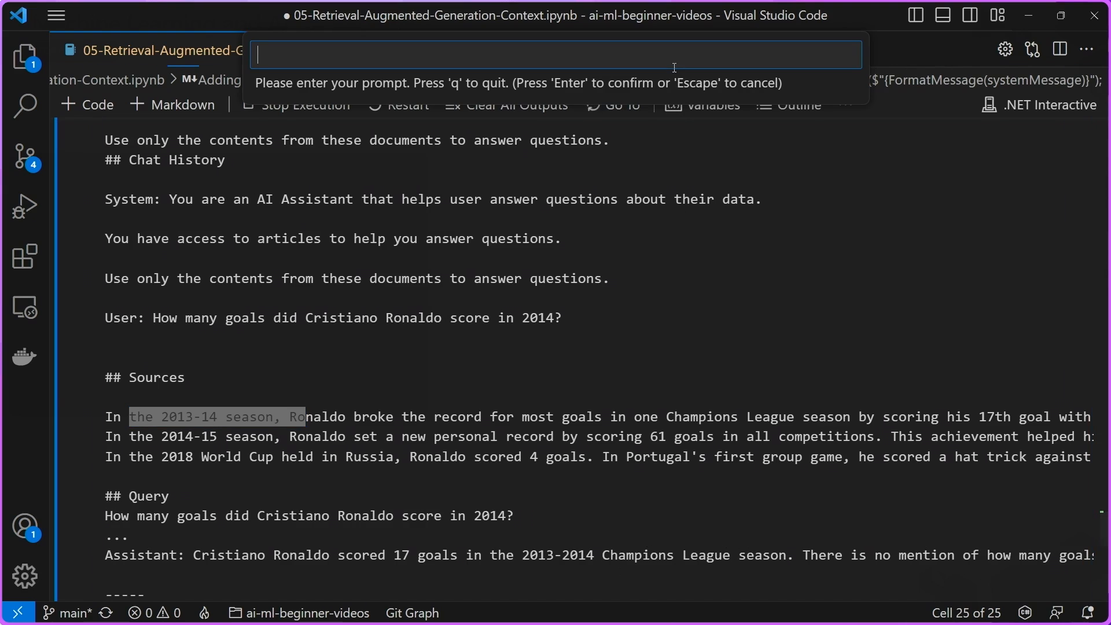
Step: Ask whether this was his personal record and read the 61-goal 2014-15 reply
{"action": "type", "text": "Was this"}
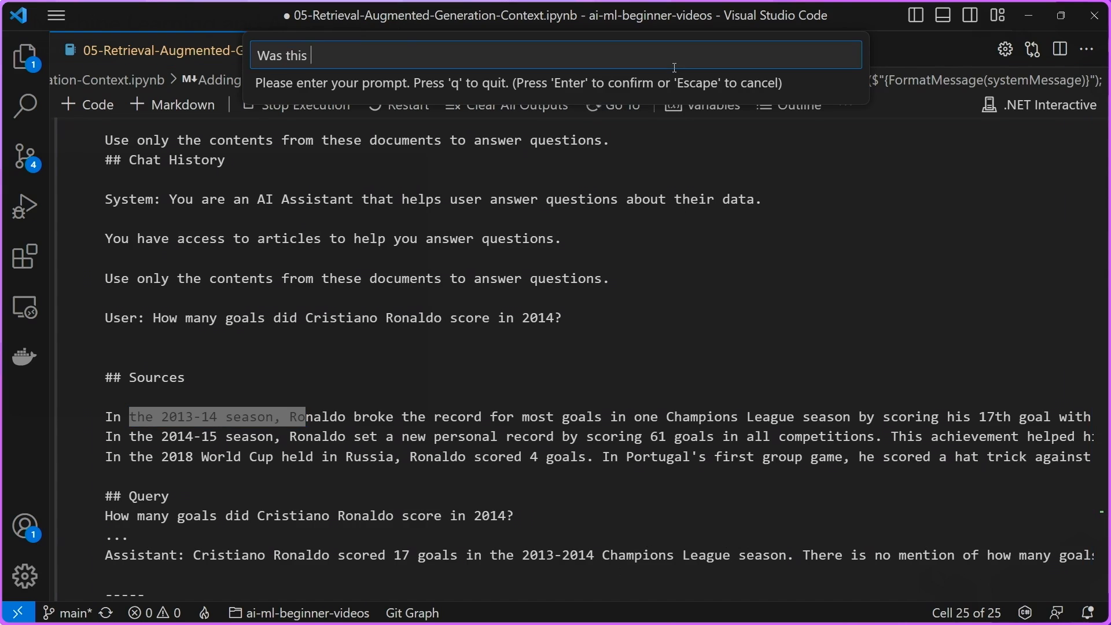
{"action": "type", "text": "a personal record for hi"}
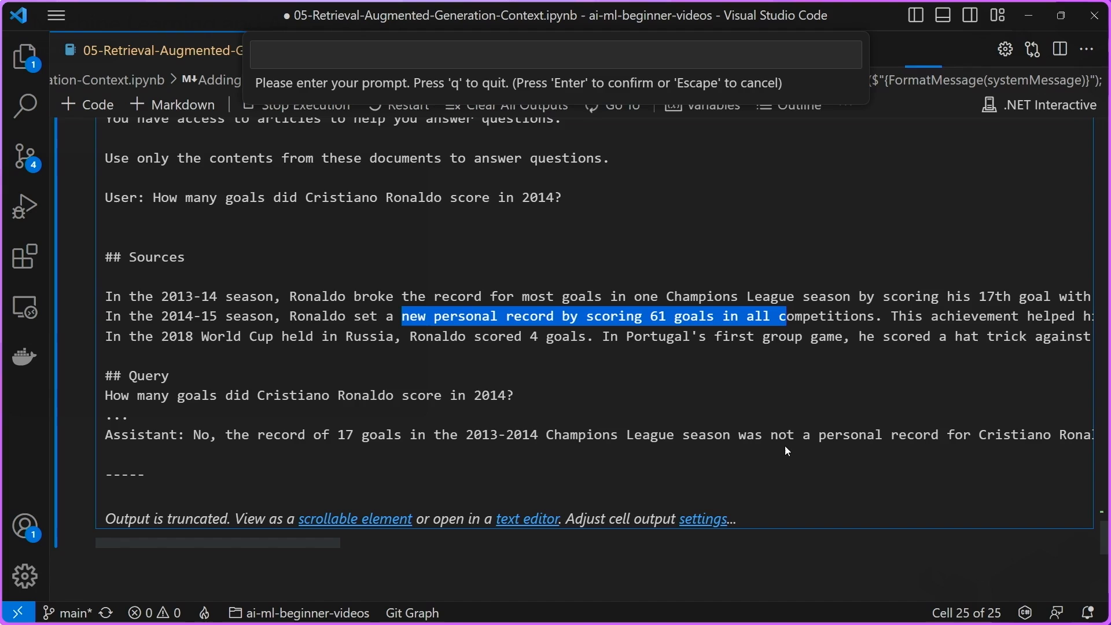
{"action": "scroll", "scroll_direction": "right", "scroll_amount": 3}
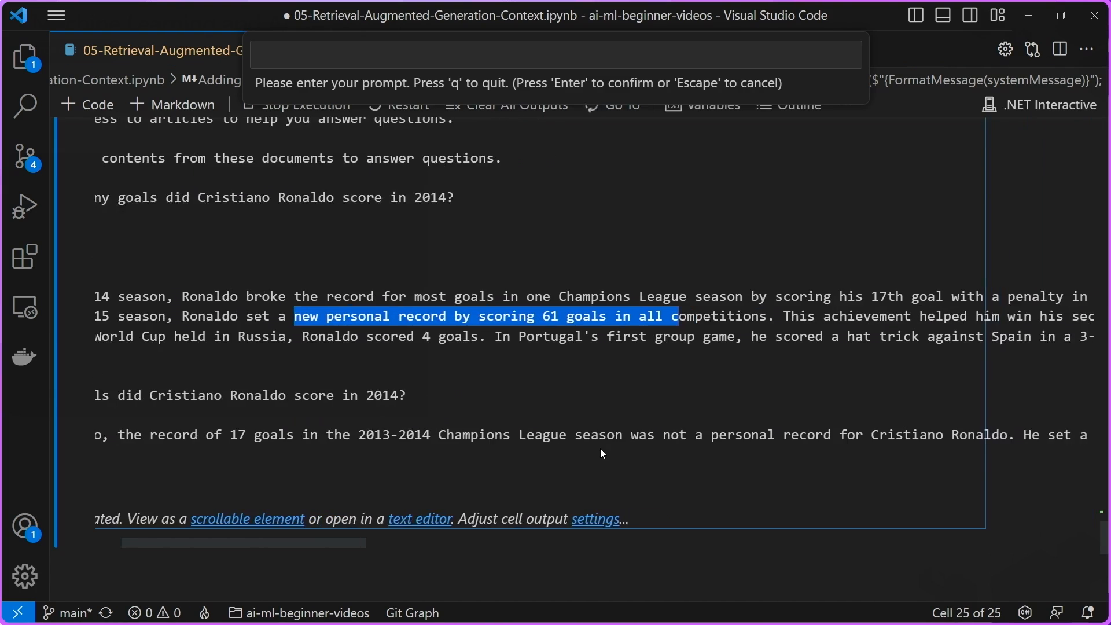
{"action": "scroll", "scroll_direction": "right", "scroll_amount": 3}
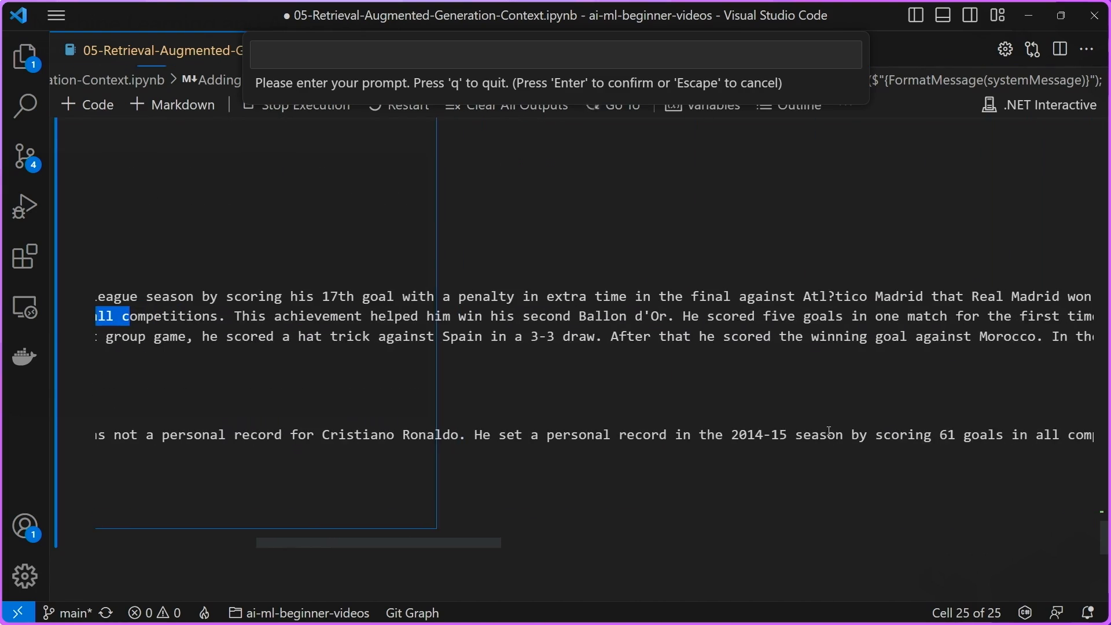
{"action": "scroll", "scroll_direction": "right", "scroll_amount": 3}
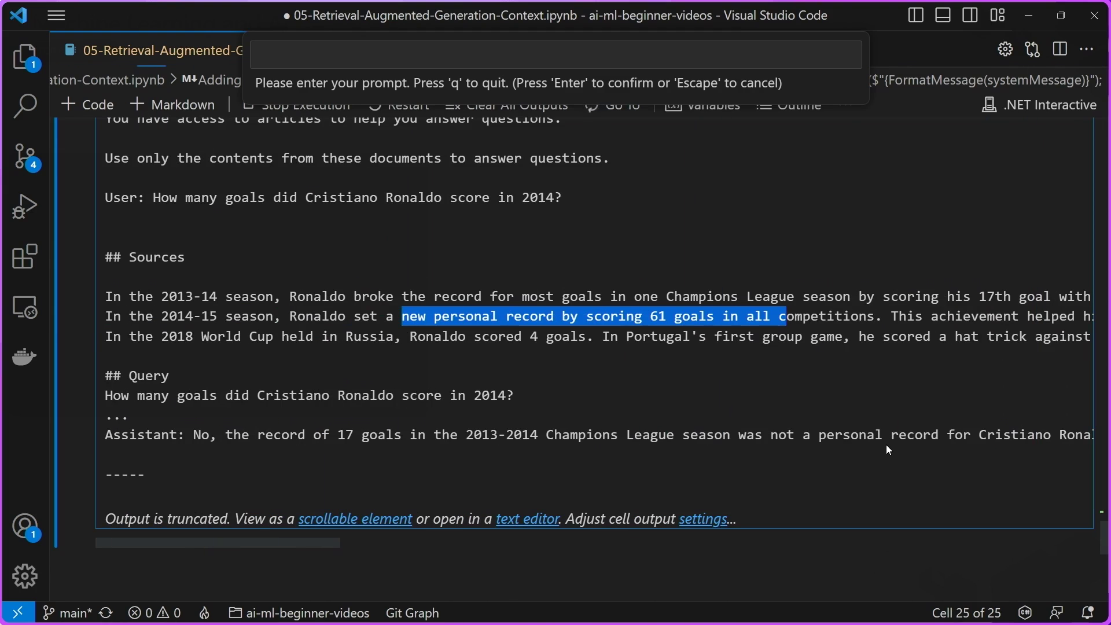
Step: Ask who held the record before, reading the Lionel Messi 14-goal 2011-12 reply
{"action": "type", "text": "Who held the record b"}
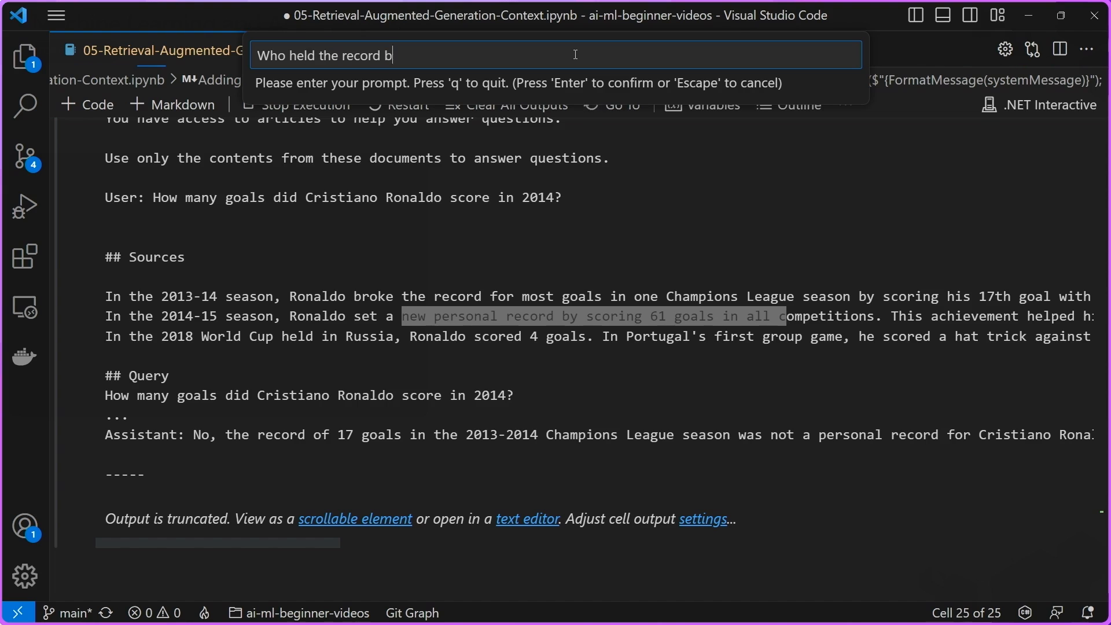
{"action": "key", "text": "Return"}
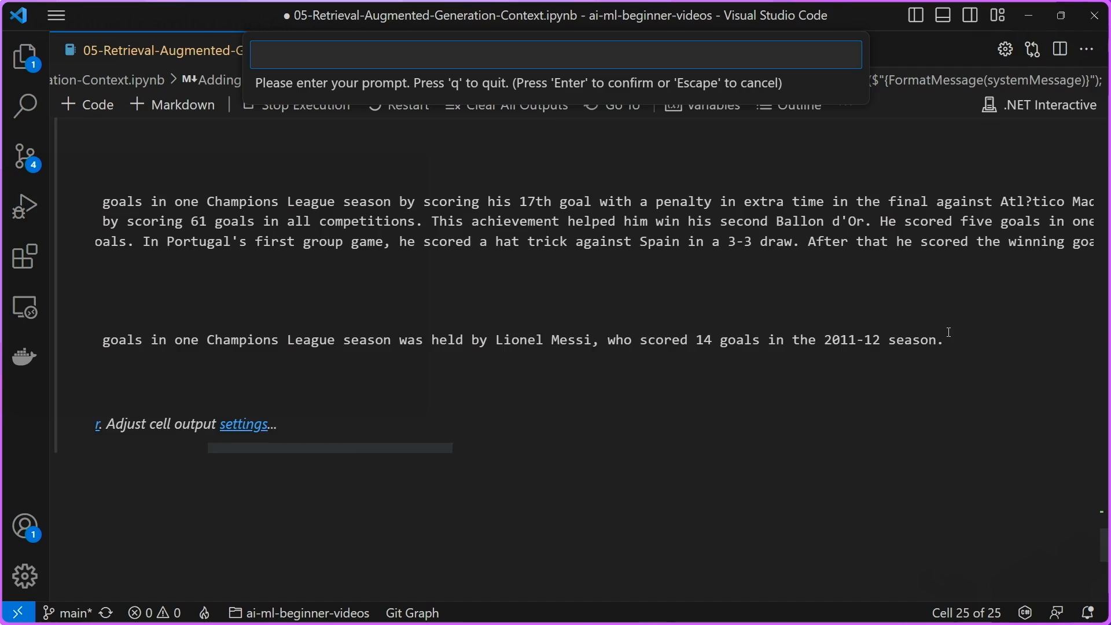
{"action": "scroll", "scroll_direction": "right", "scroll_amount": 3}
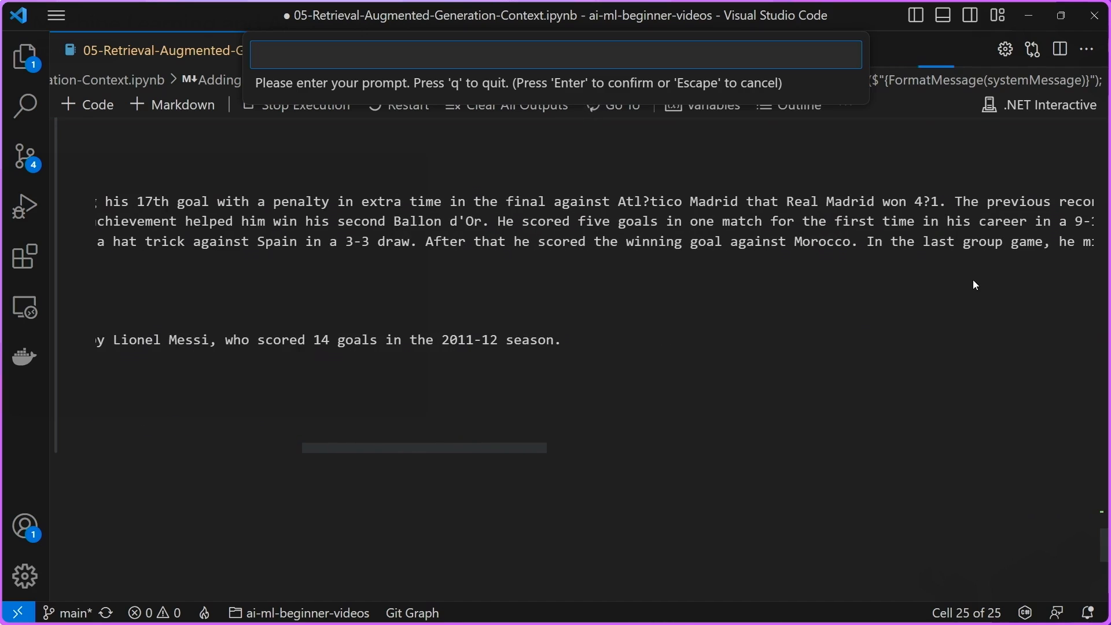
{"action": "scroll", "scroll_direction": "right", "scroll_amount": 3}
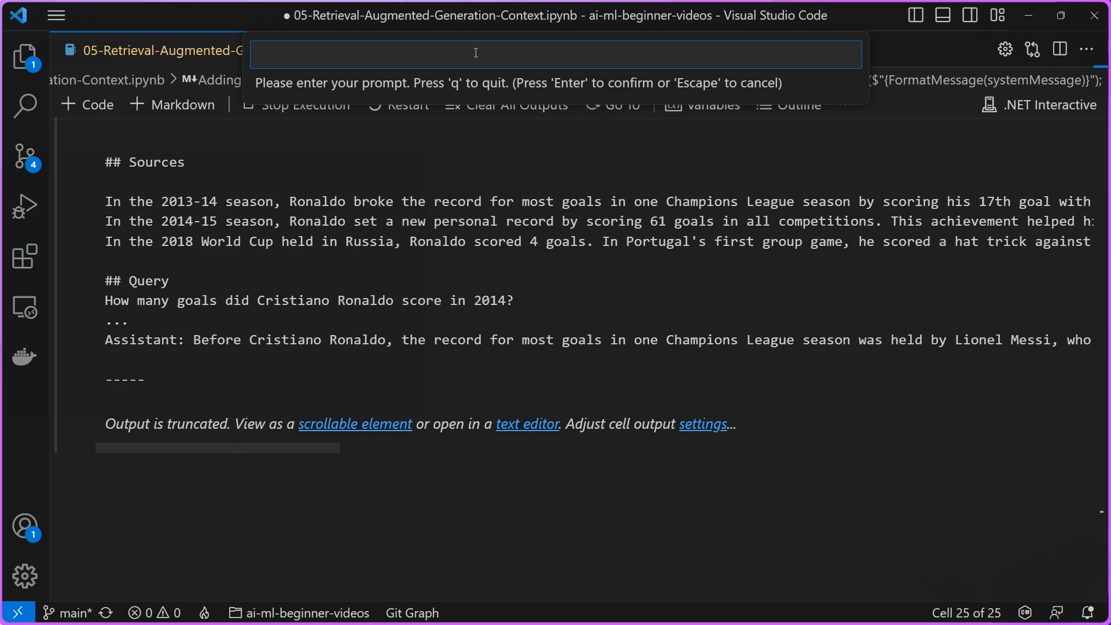
Step: Enter the question 'When was the US Declaration of Independence signed?' in the chat prompt
{"action": "type", "text": "When was"}
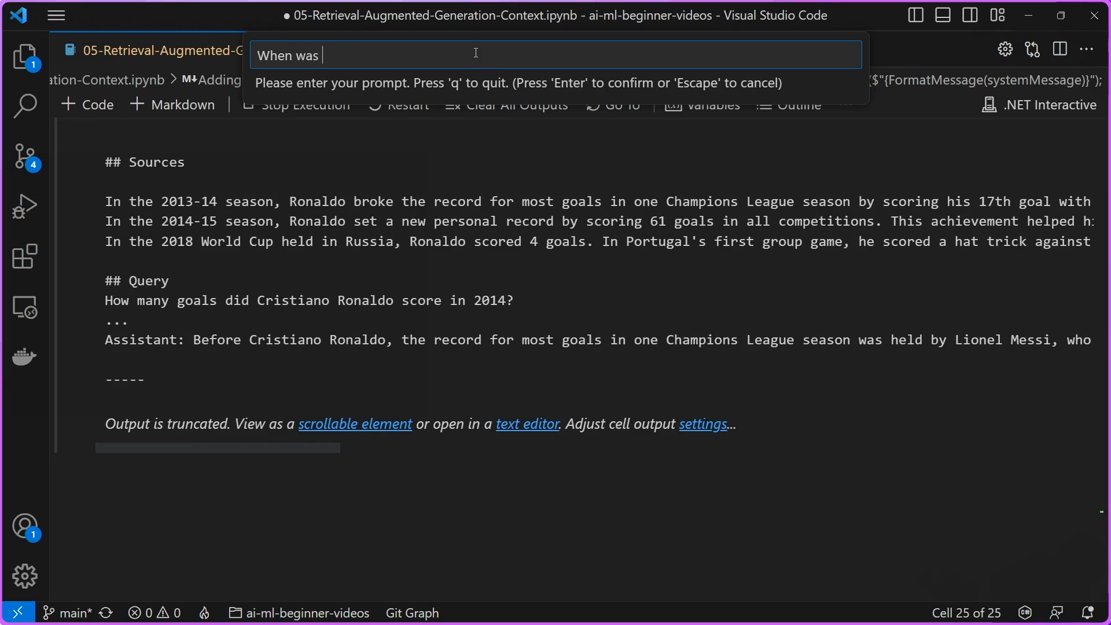
{"action": "type", "text": "the US Declaratio"}
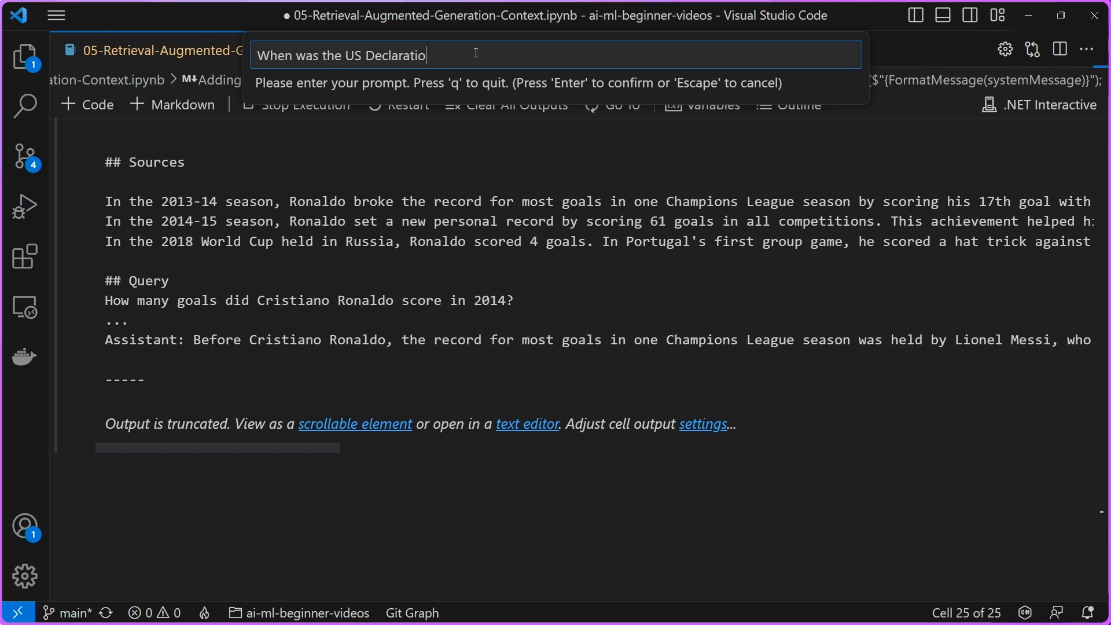
{"action": "type", "text": "n of Independence si"}
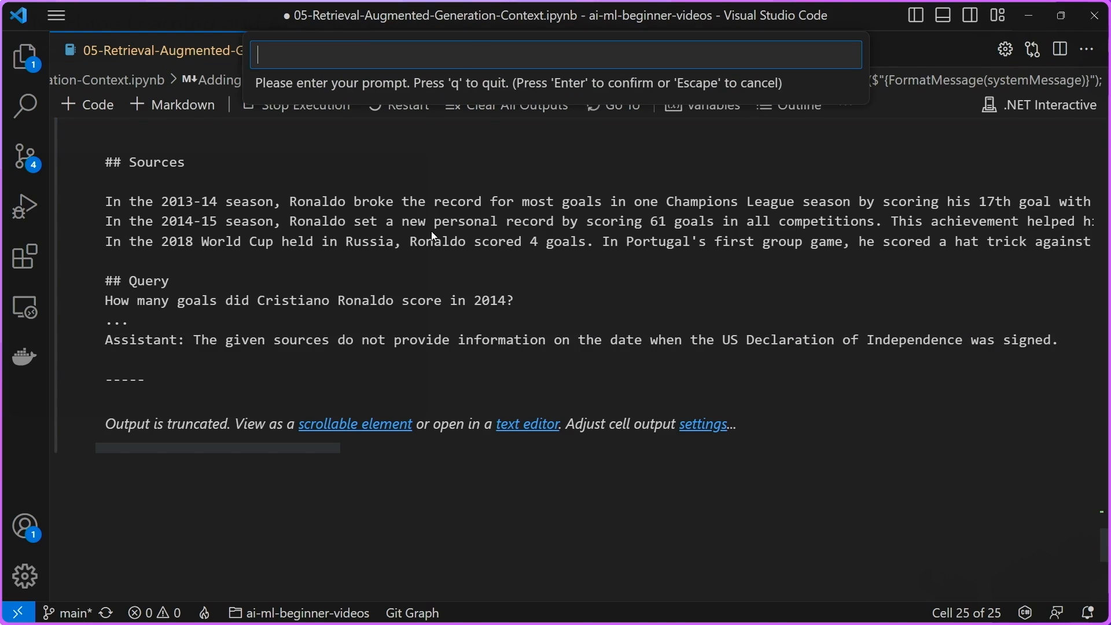
{"action": "mouse_move", "coordinate": [253, 360]}
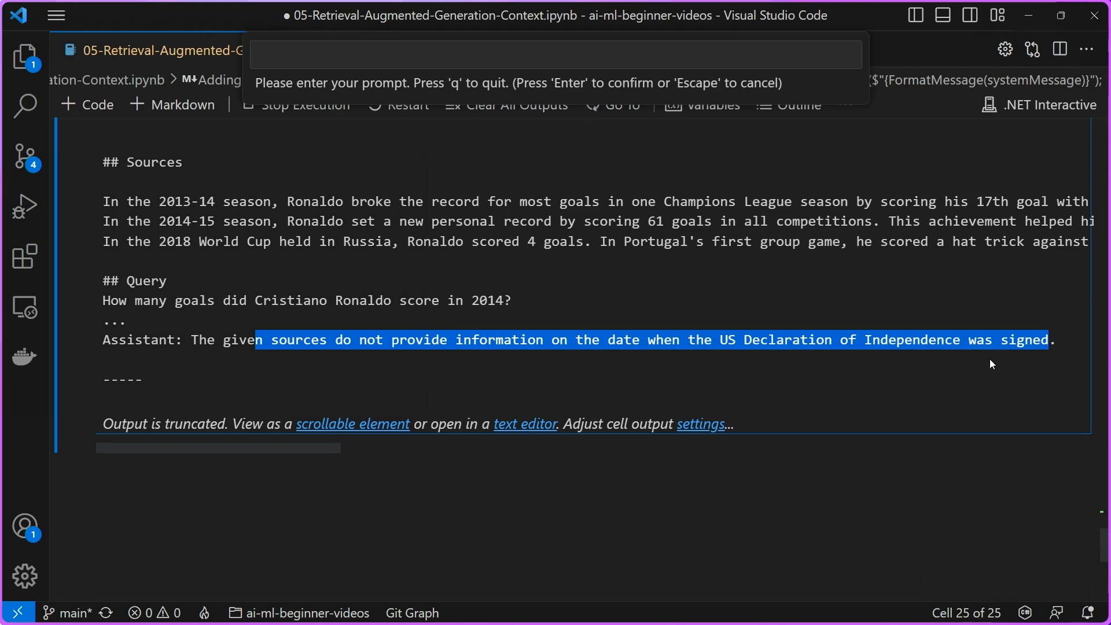
{"action": "mouse_move", "coordinate": [533, 440]}
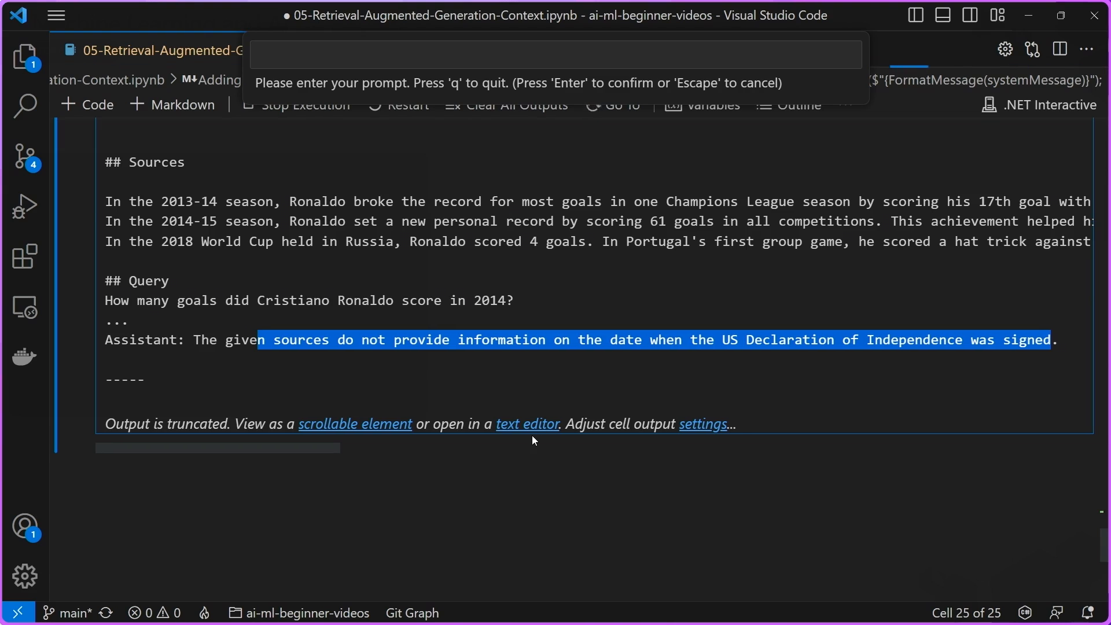